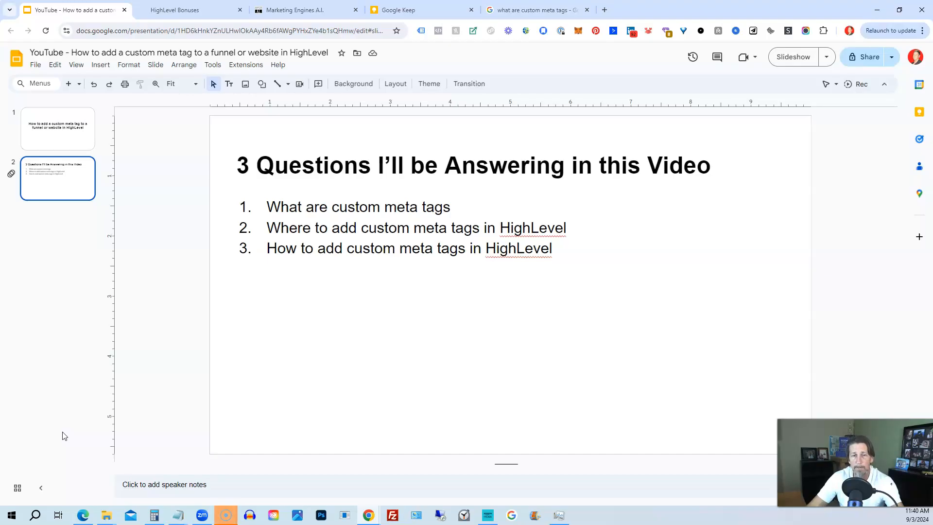
Switch to the Marketing Engines A.I. tab and open Sites to list the Demo account's funnels
{"action": "left_click", "coordinate": [303, 9]}
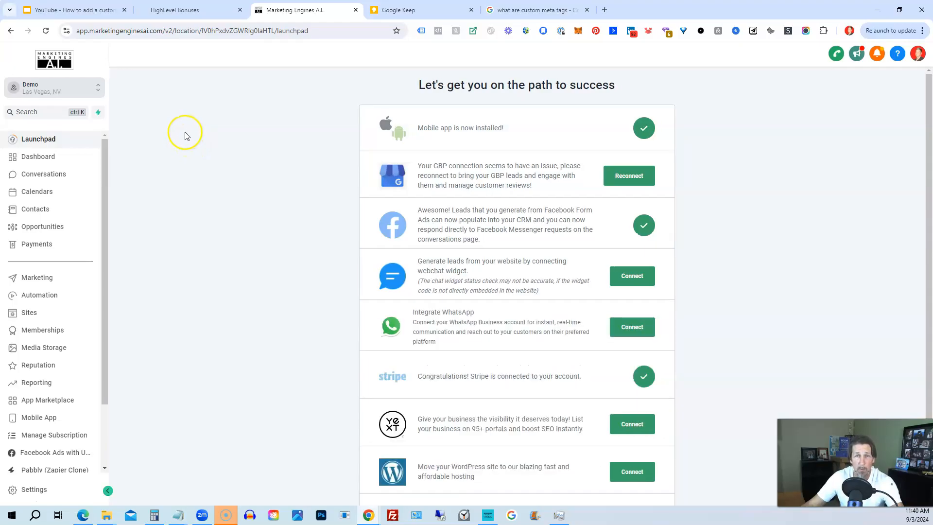
{"action": "mouse_move", "coordinate": [109, 159]}
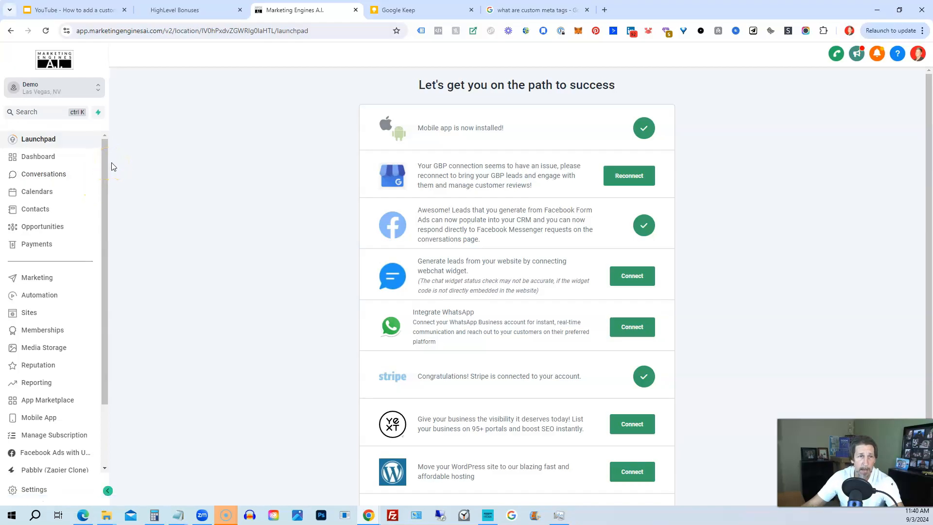
{"action": "mouse_move", "coordinate": [43, 314]}
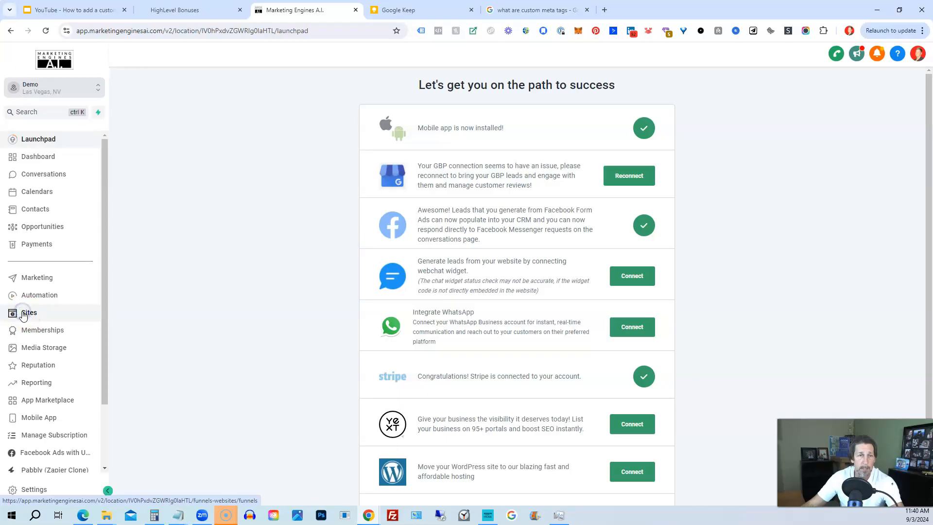
{"action": "left_click", "coordinate": [29, 312]}
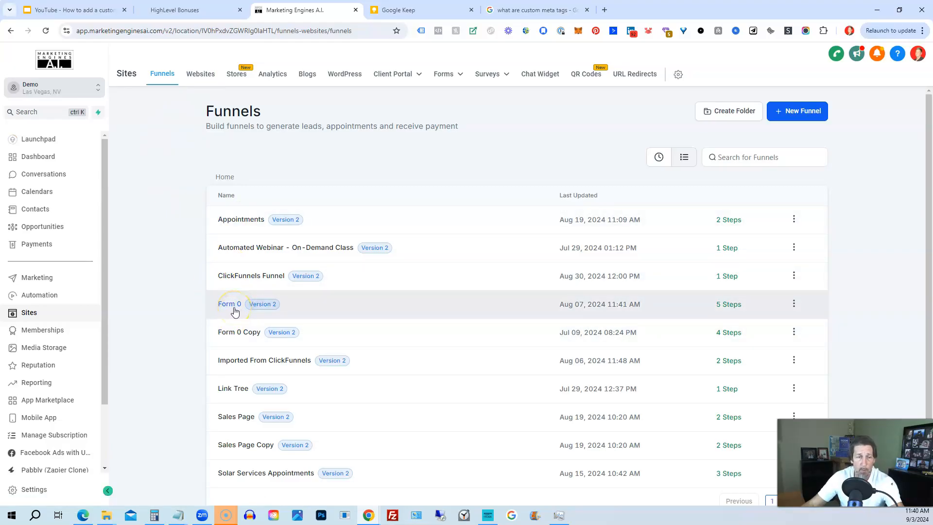
Open the Form 0 funnel, check its Settings head tracking code, then return to Steps
{"action": "left_click", "coordinate": [229, 303]}
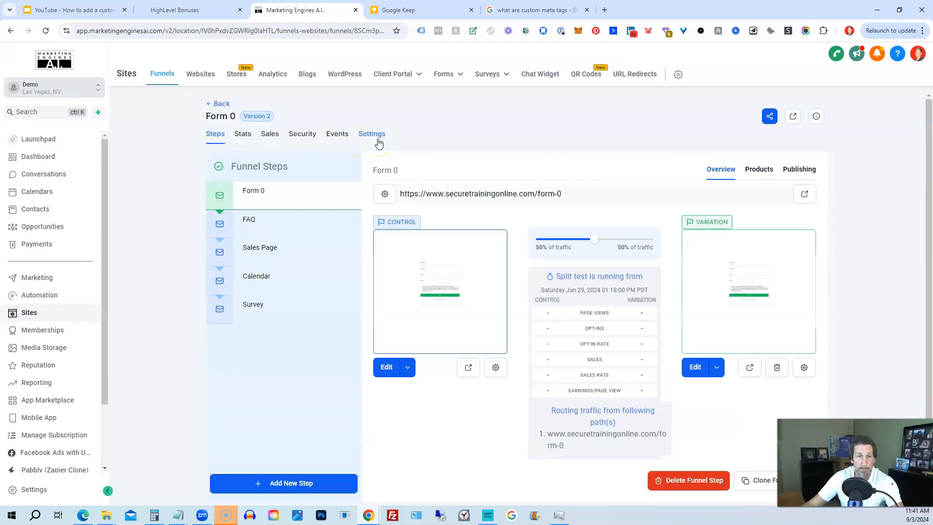
{"action": "left_click", "coordinate": [371, 133]}
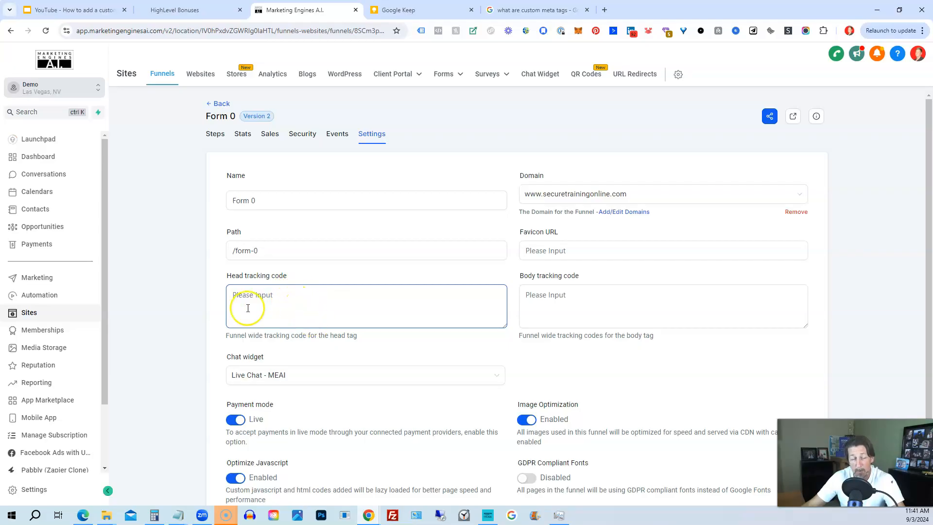
{"action": "mouse_move", "coordinate": [280, 296]}
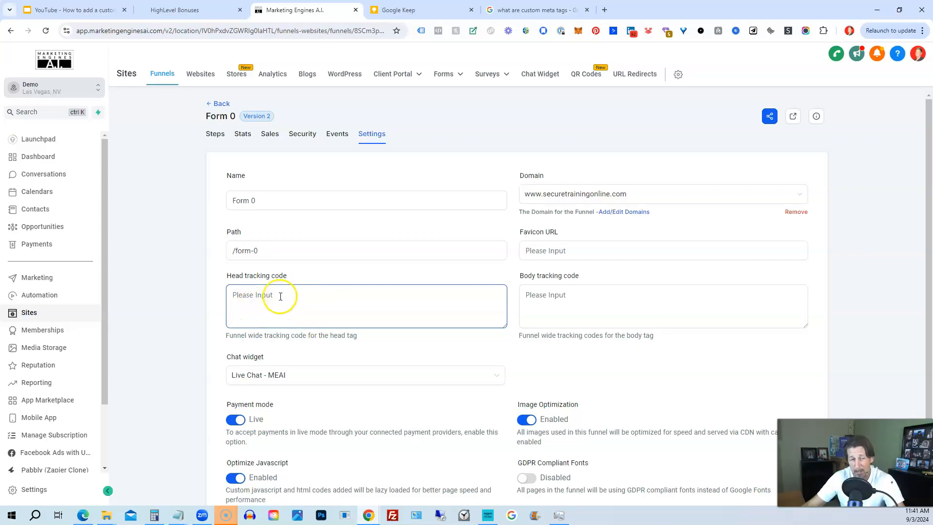
{"action": "mouse_move", "coordinate": [234, 287]}
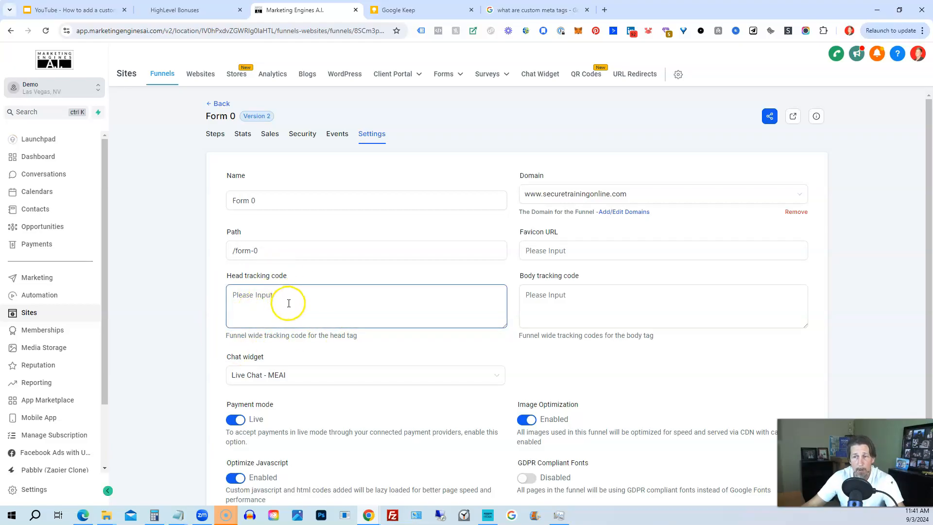
{"action": "mouse_move", "coordinate": [235, 146]}
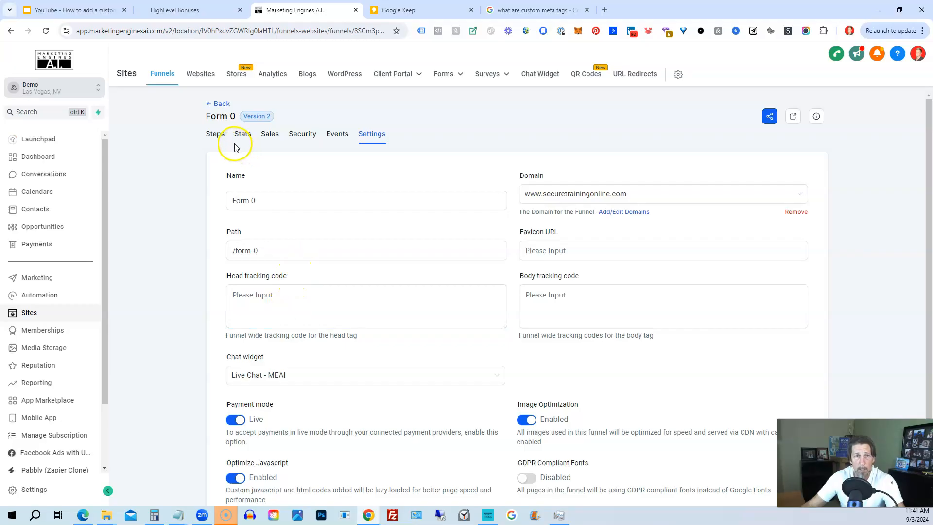
{"action": "left_click", "coordinate": [219, 133]}
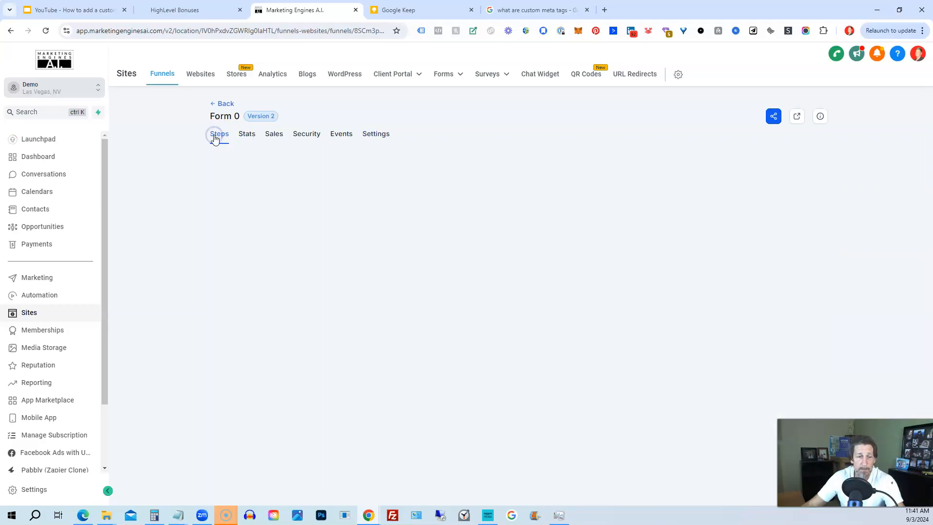
{"action": "left_click", "coordinate": [219, 134]}
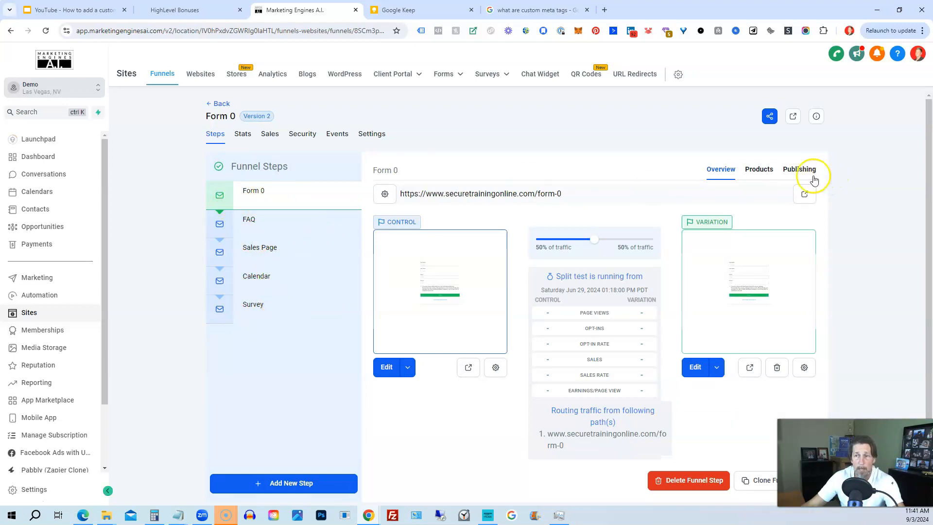
{"action": "mouse_move", "coordinate": [303, 287]}
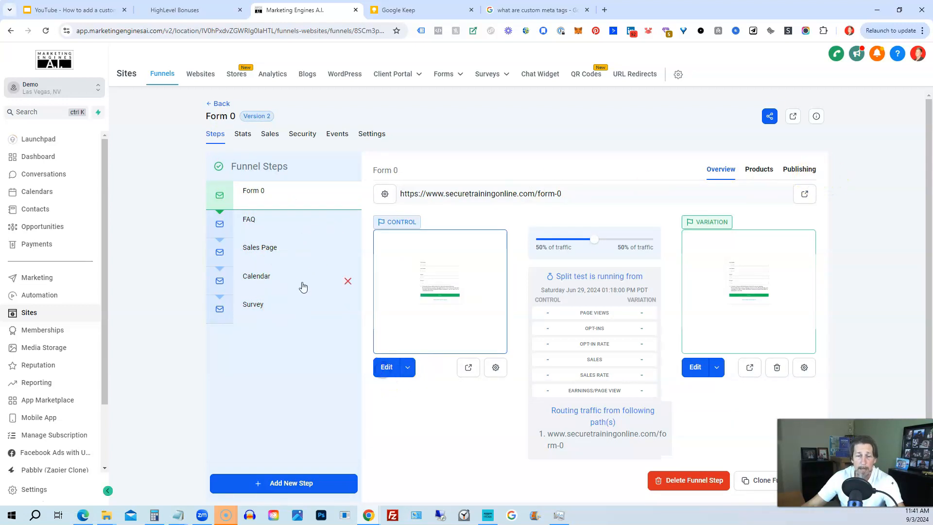
Edit the Form 0 funnel step so its opt-in page loads in the page builder
{"action": "left_click", "coordinate": [387, 368]}
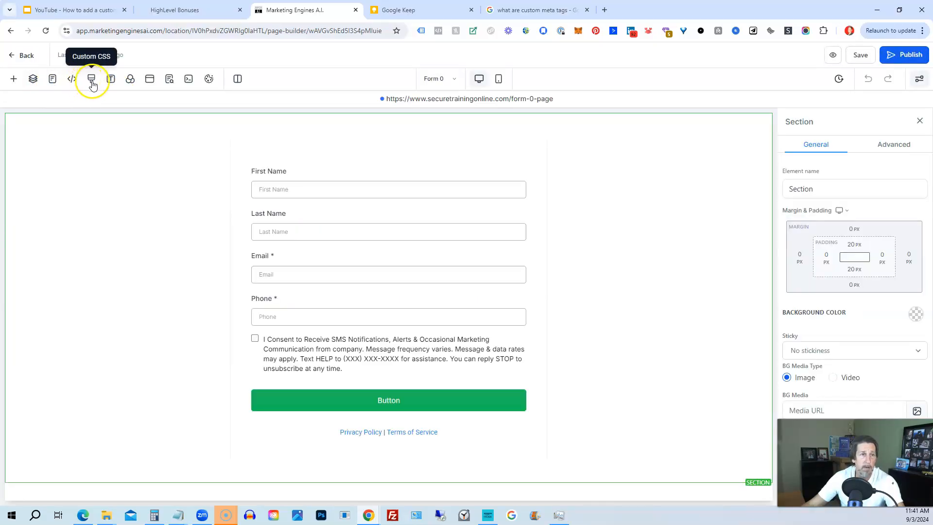
{"action": "mouse_move", "coordinate": [131, 78]}
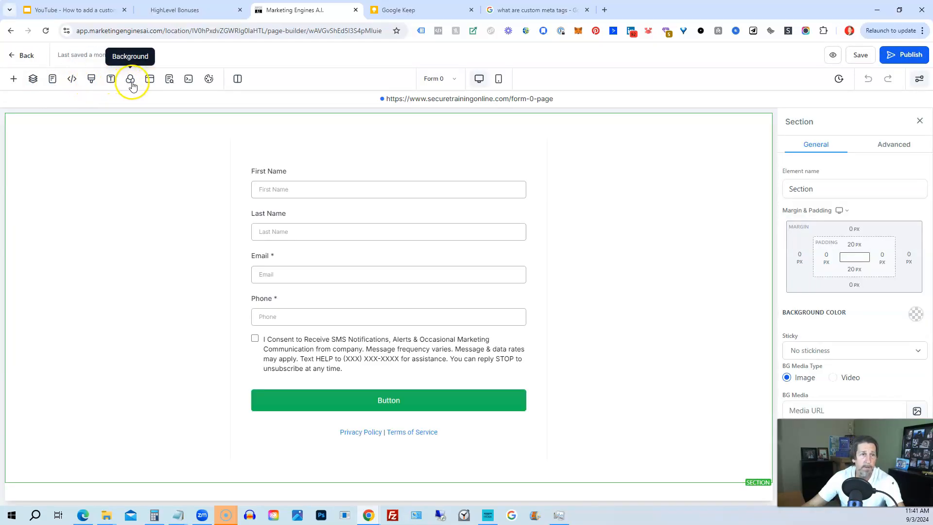
{"action": "mouse_move", "coordinate": [169, 79]}
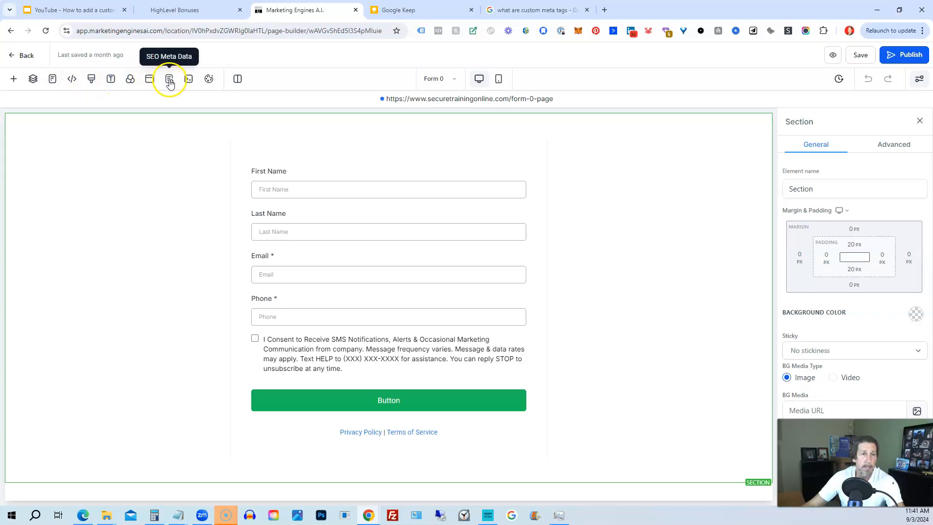
{"action": "mouse_move", "coordinate": [189, 80]}
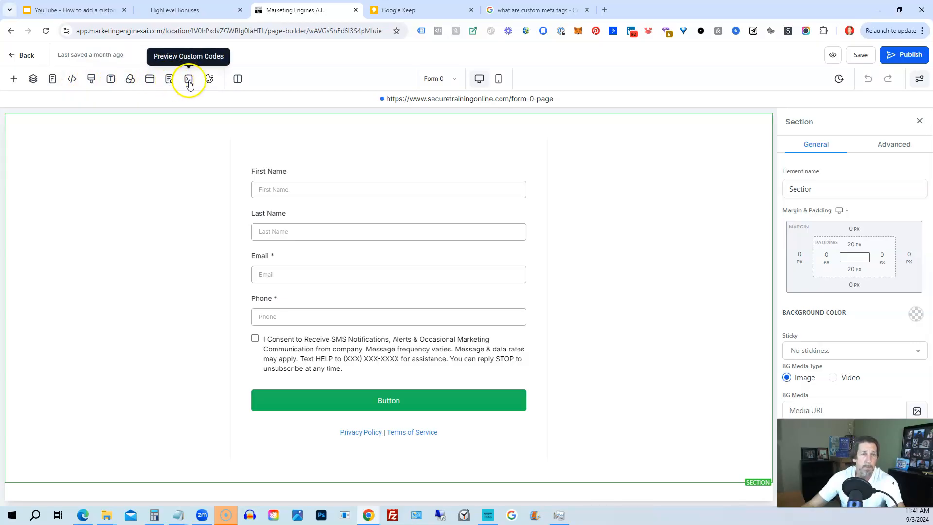
{"action": "mouse_move", "coordinate": [209, 79]}
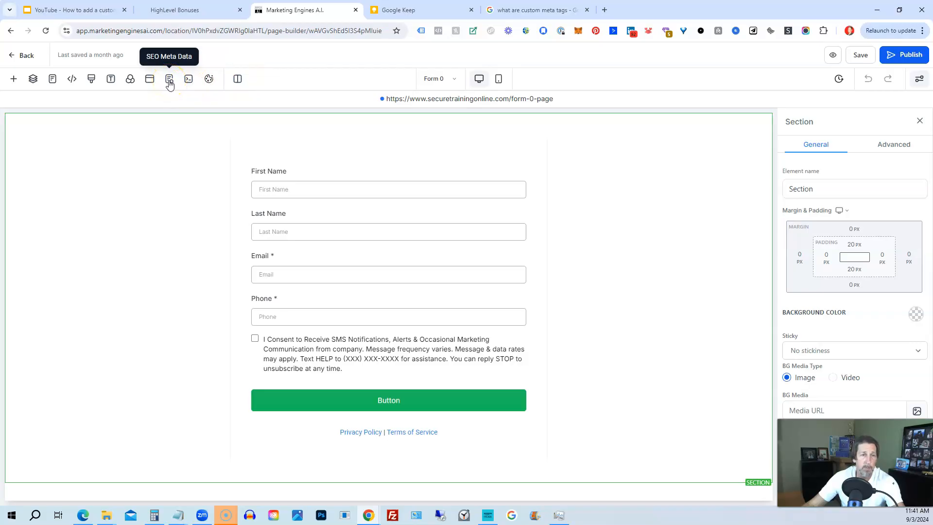
Show the page's SEO Meta Data panel with the Content title and description fields
{"action": "left_click", "coordinate": [169, 78]}
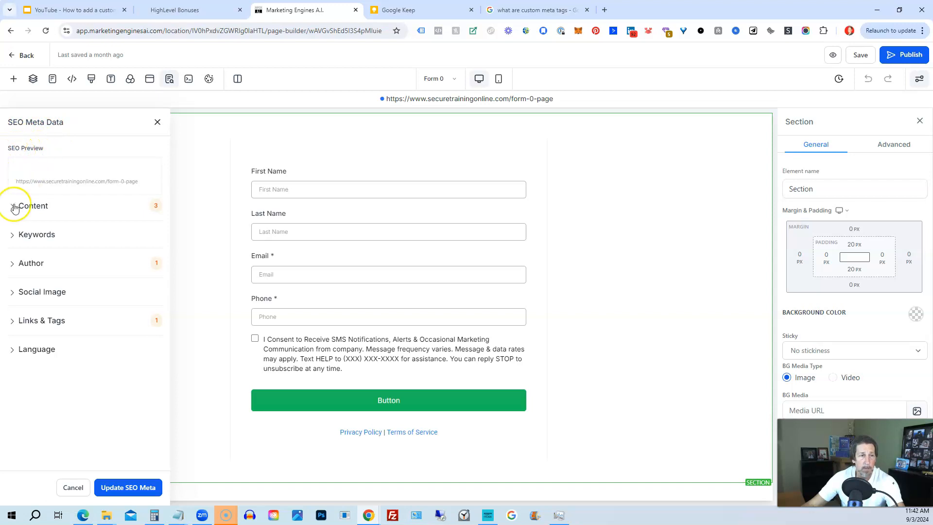
{"action": "mouse_move", "coordinate": [24, 292]}
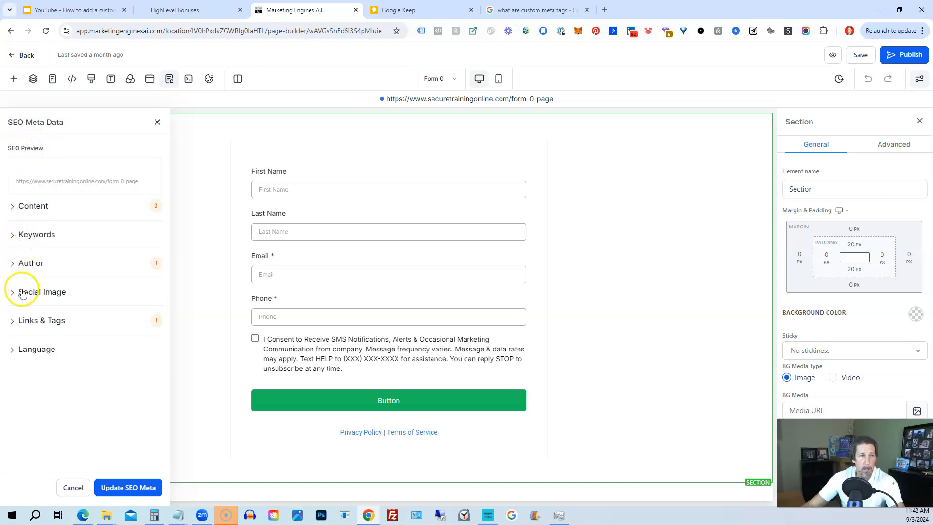
{"action": "mouse_move", "coordinate": [30, 339]}
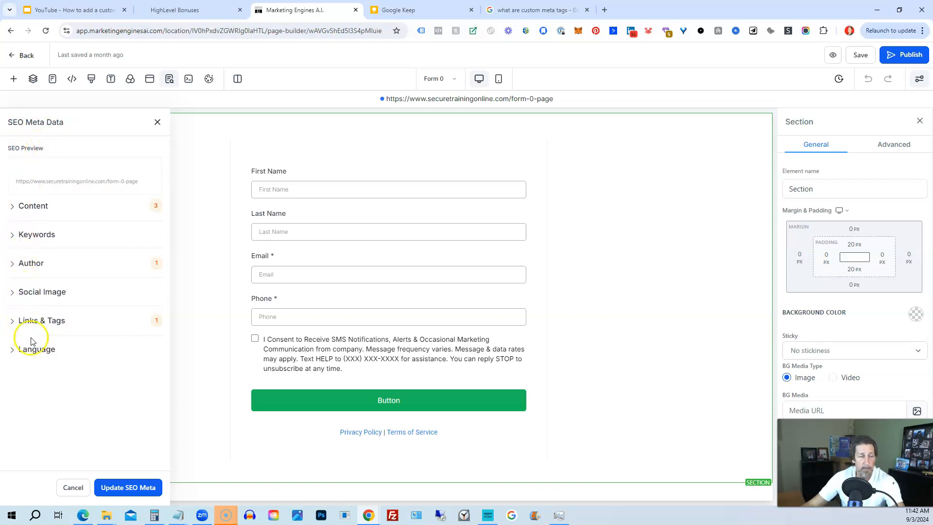
{"action": "mouse_move", "coordinate": [41, 354]}
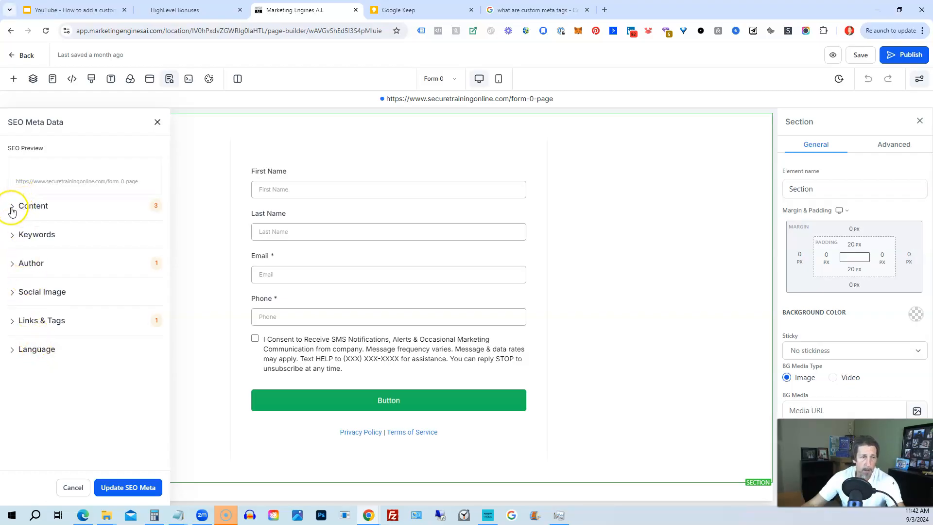
{"action": "left_click", "coordinate": [11, 206]}
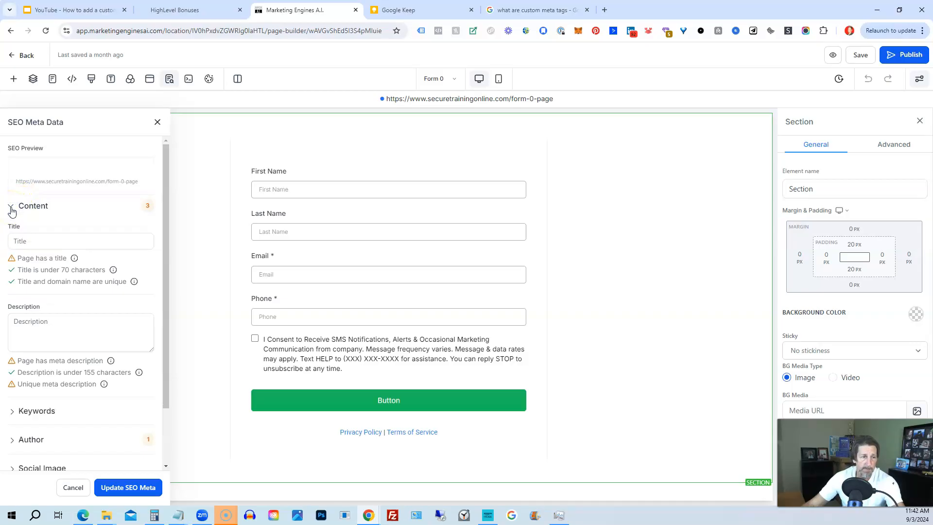
{"action": "left_click", "coordinate": [81, 241]}
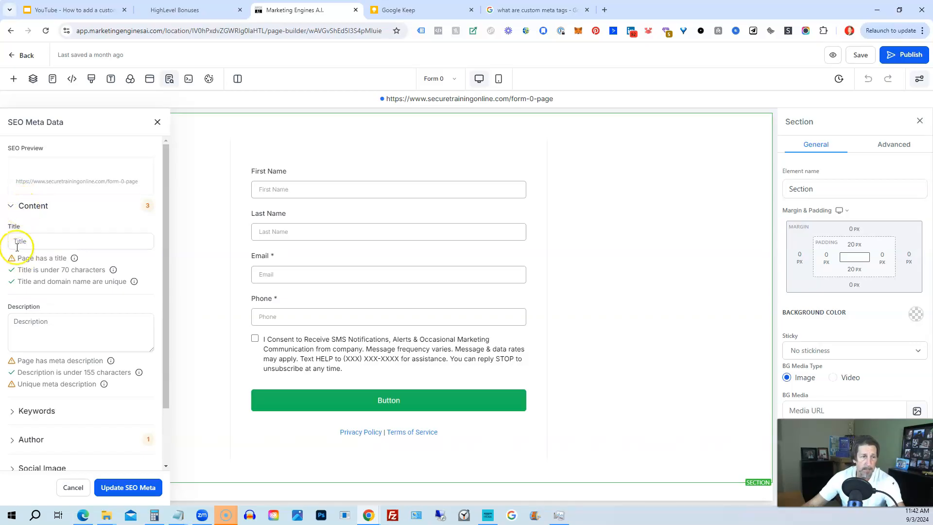
{"action": "left_click", "coordinate": [75, 241]}
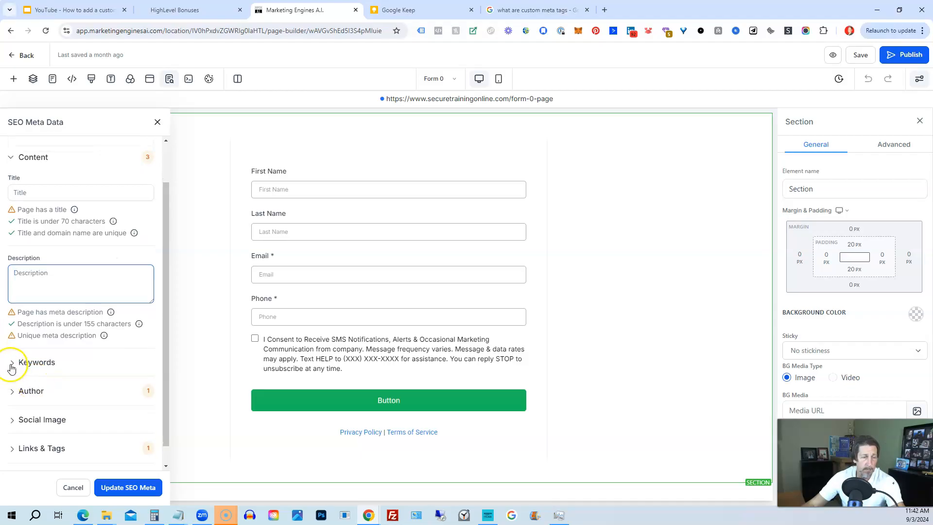
Expand Keywords, Author, Social Image and Links & Tags to reveal the custom meta tags
{"action": "left_click", "coordinate": [39, 362]}
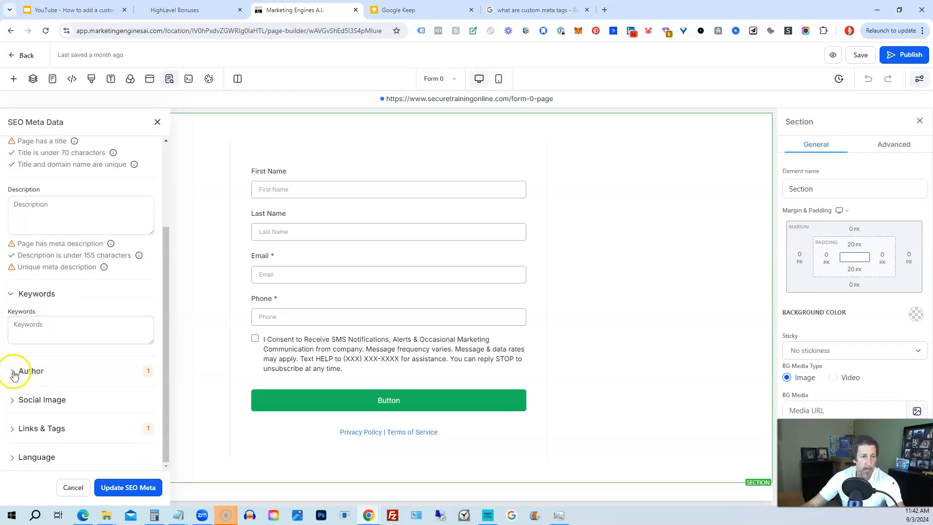
{"action": "left_click", "coordinate": [15, 371]}
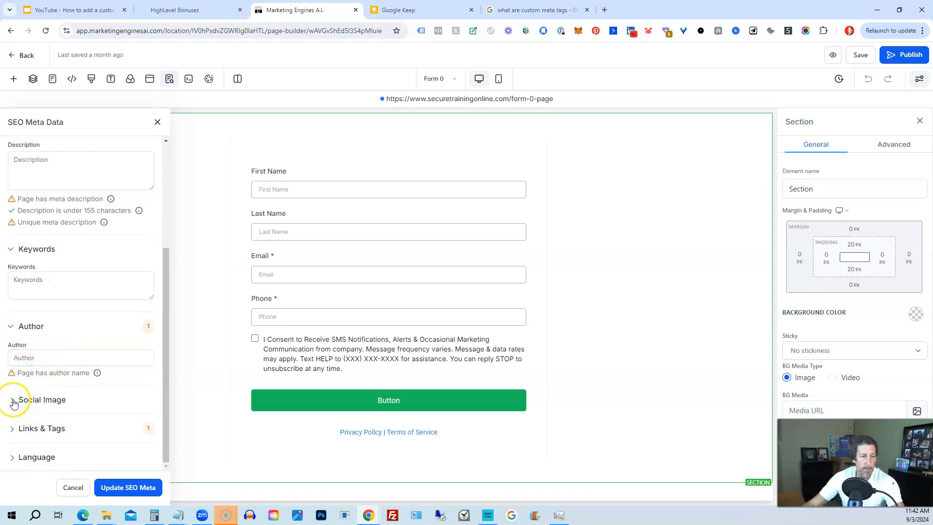
{"action": "left_click", "coordinate": [13, 399]}
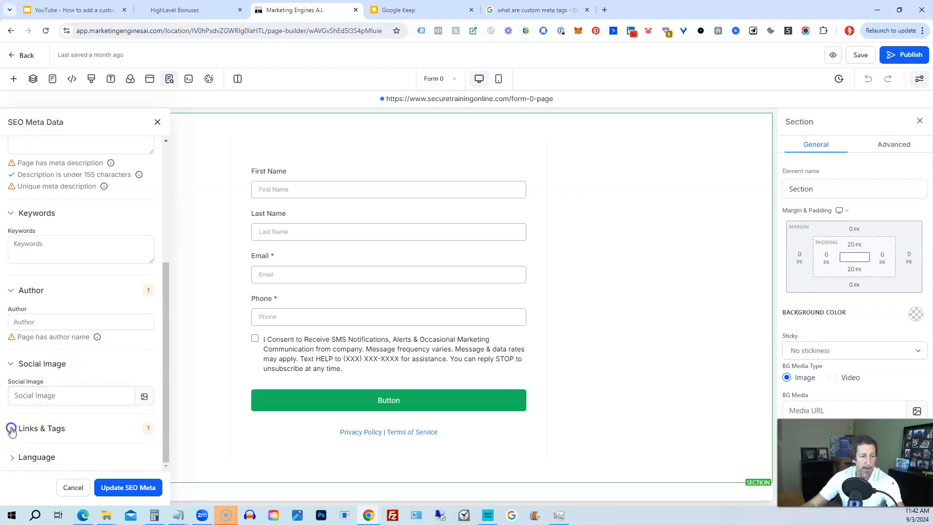
{"action": "left_click", "coordinate": [10, 430]}
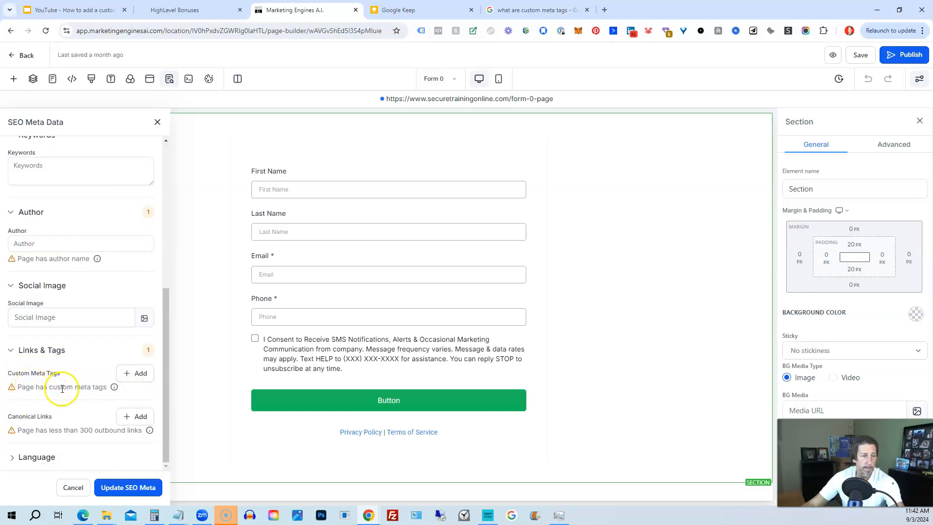
{"action": "mouse_move", "coordinate": [62, 423]}
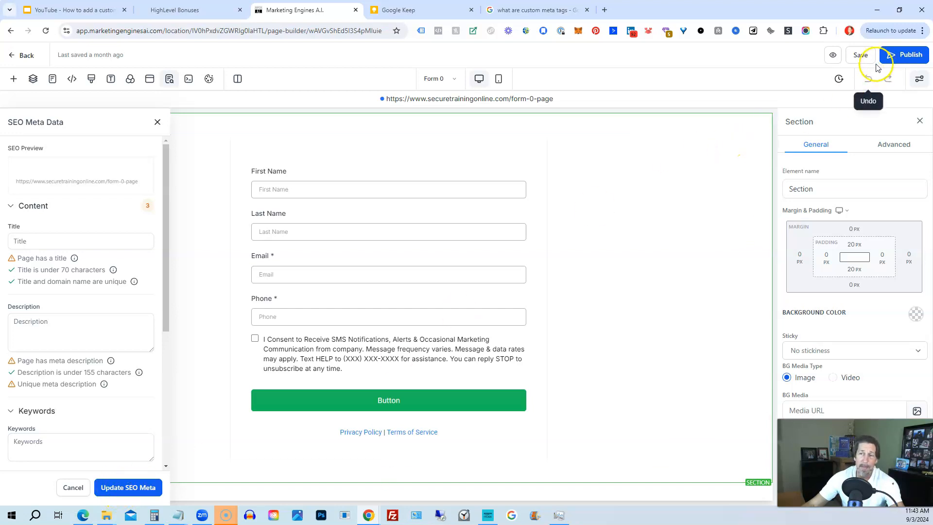
{"action": "mouse_move", "coordinate": [549, 74]}
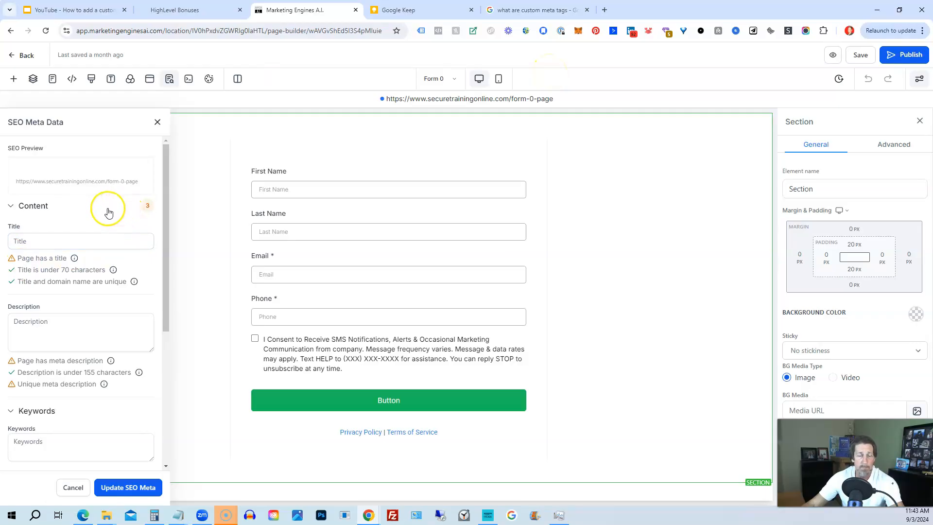
{"action": "mouse_move", "coordinate": [106, 213]}
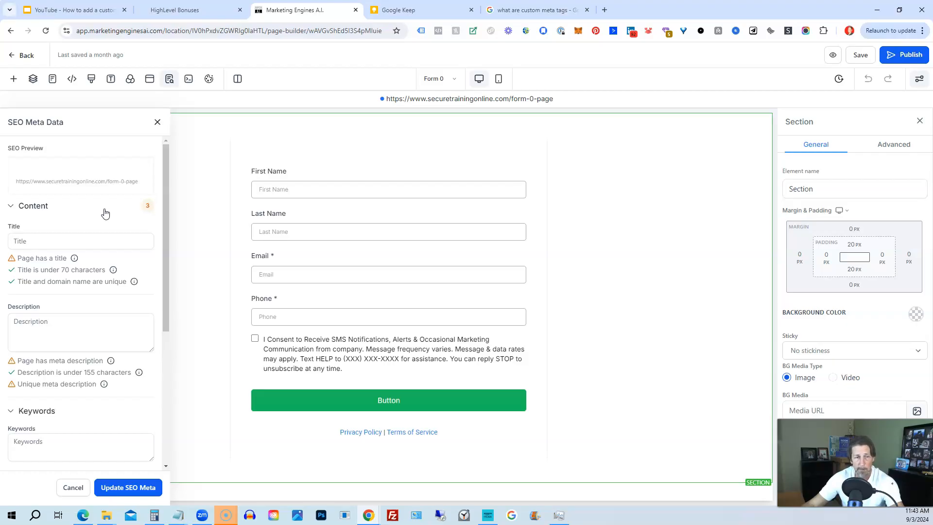
{"action": "mouse_move", "coordinate": [76, 220]}
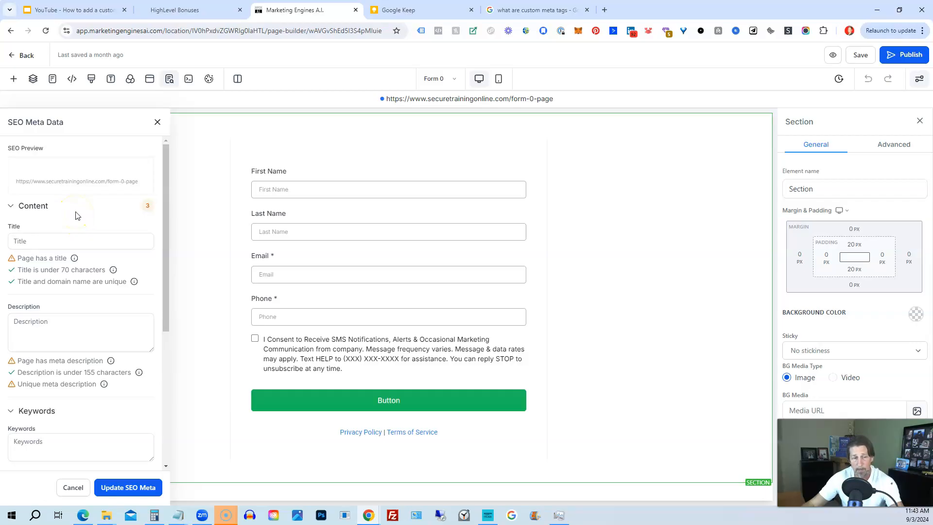
{"action": "scroll", "scroll_direction": "down", "scroll_amount": 3}
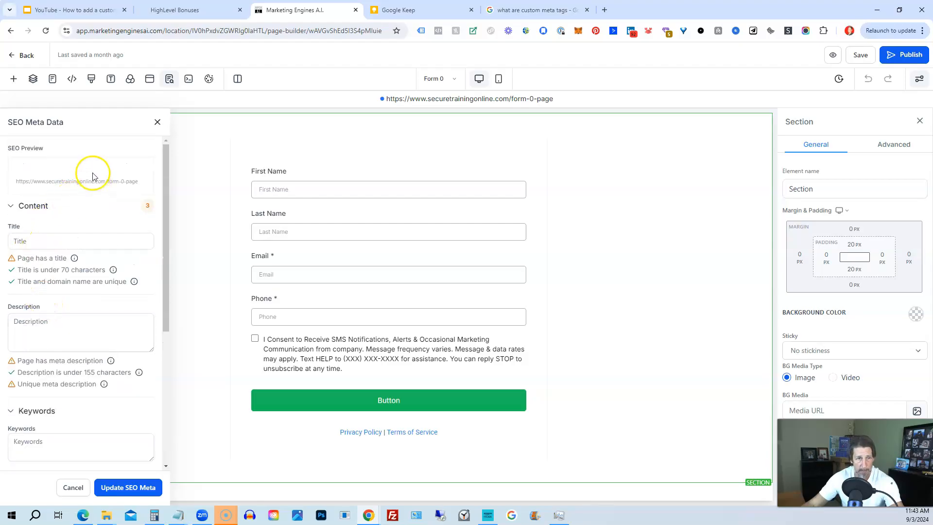
{"action": "mouse_move", "coordinate": [157, 122]}
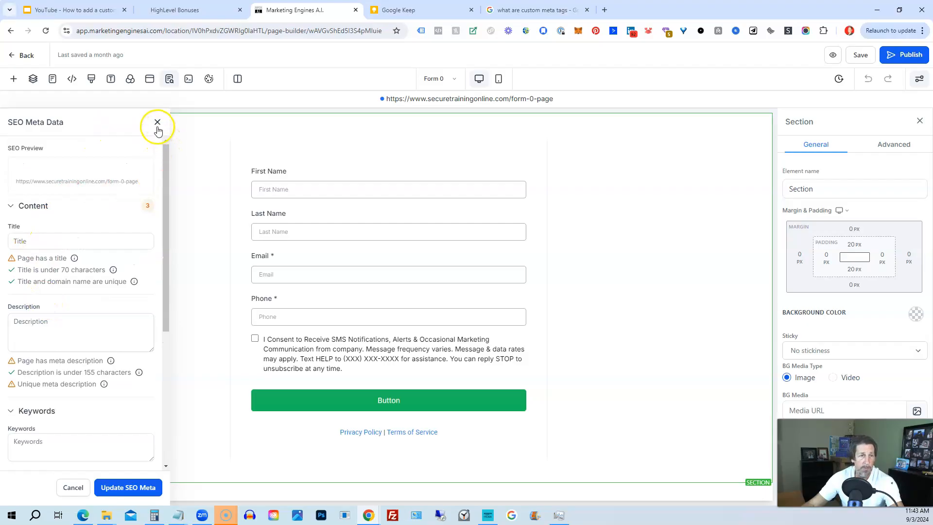
Leave the funnel editor and edit the Form 0 website's Form 0 page via Sites > Websites
{"action": "left_click", "coordinate": [157, 122]}
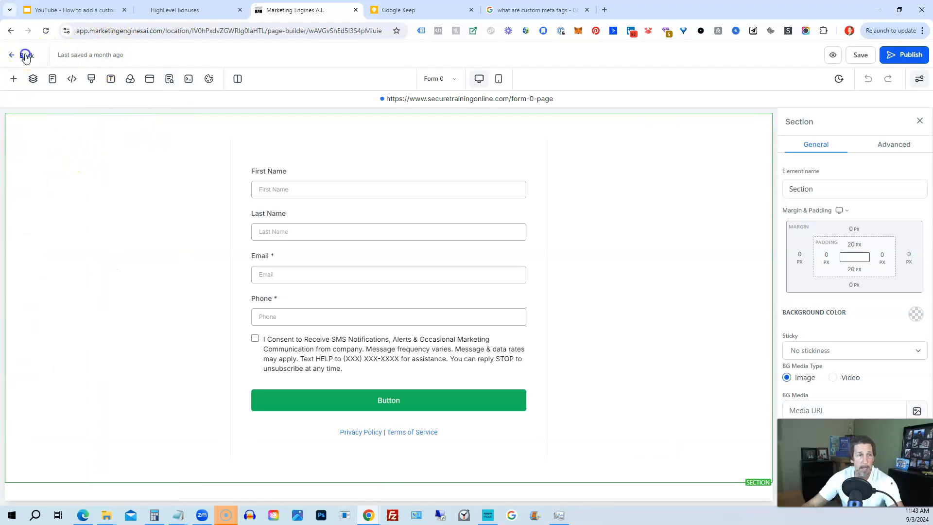
{"action": "left_click", "coordinate": [22, 54]}
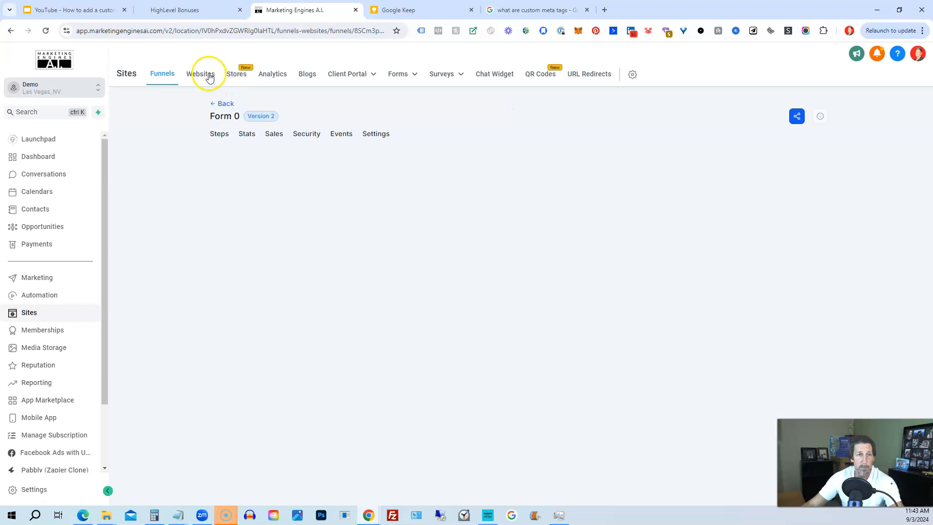
{"action": "left_click", "coordinate": [208, 73]}
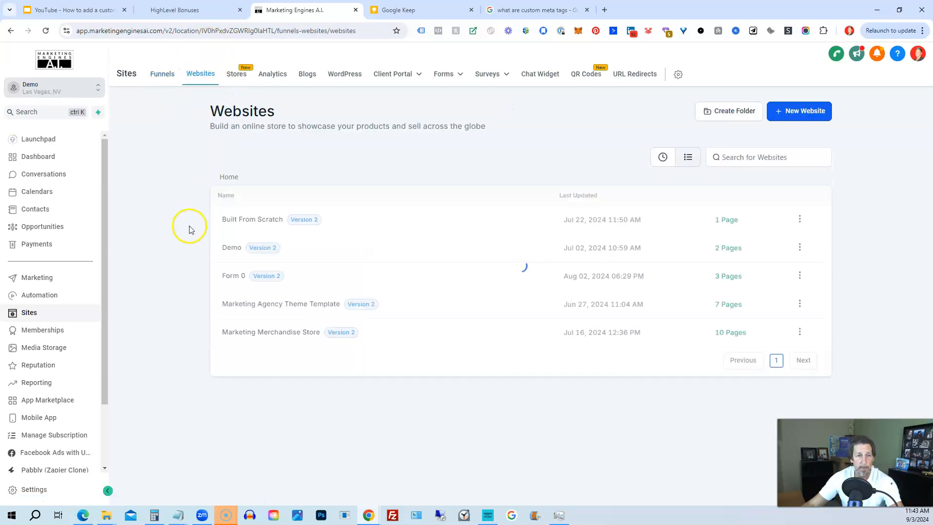
{"action": "left_click", "coordinate": [233, 275]}
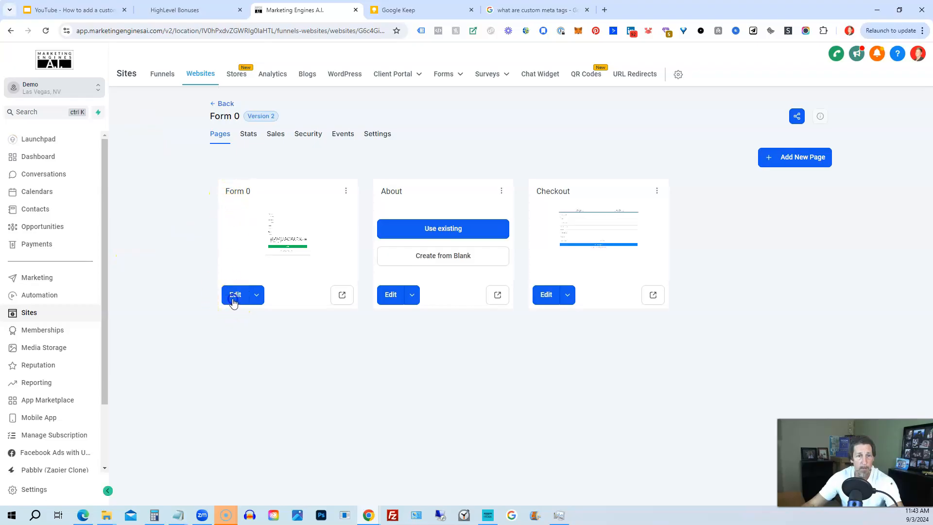
{"action": "left_click", "coordinate": [234, 295]}
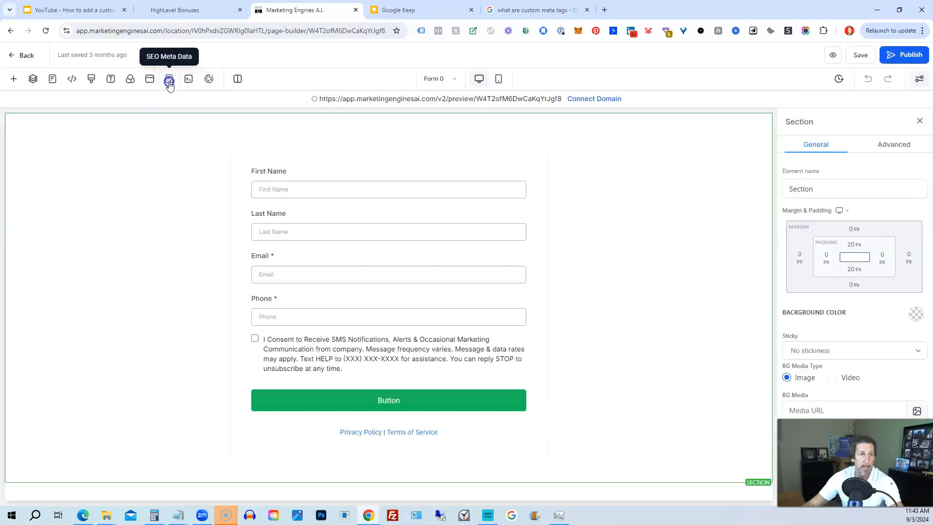
Show the website page's SEO Meta Data sections down to Links & Tags custom meta tags
{"action": "left_click", "coordinate": [169, 78]}
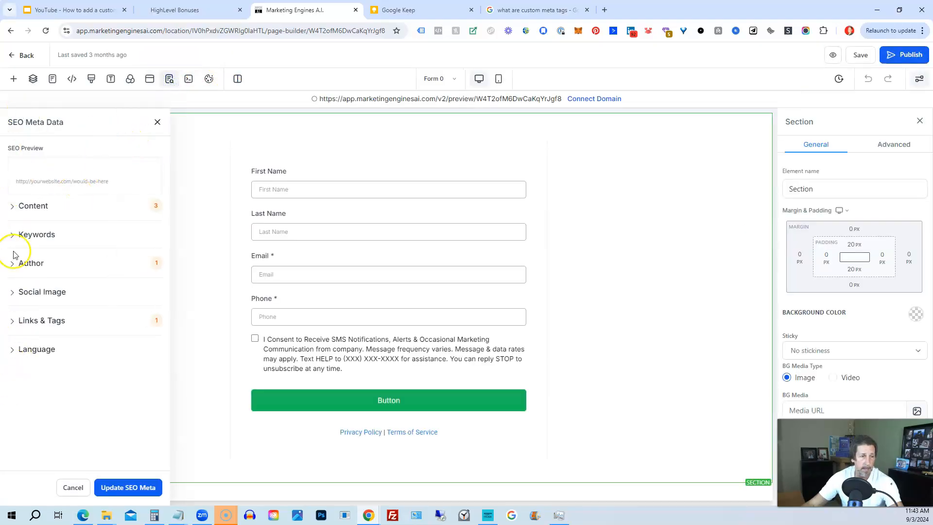
{"action": "left_click", "coordinate": [33, 206]}
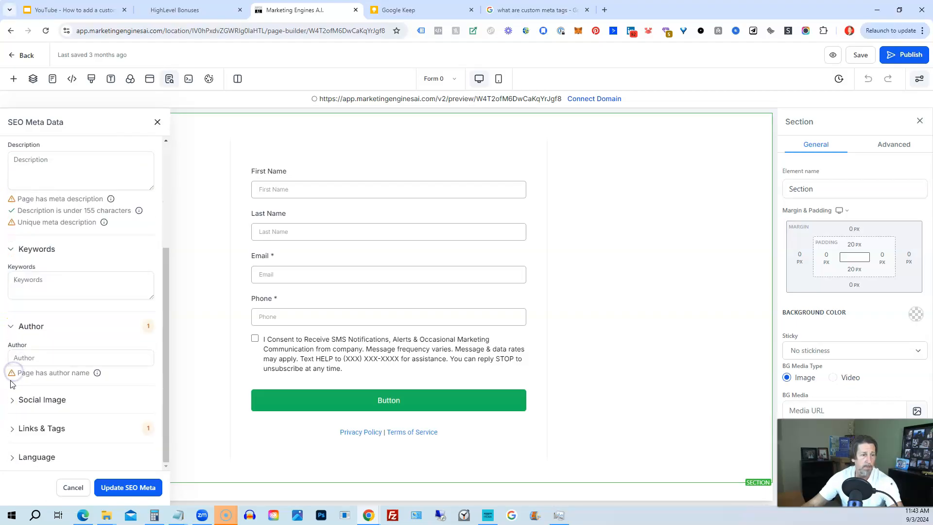
{"action": "scroll", "scroll_direction": "down", "scroll_amount": 3}
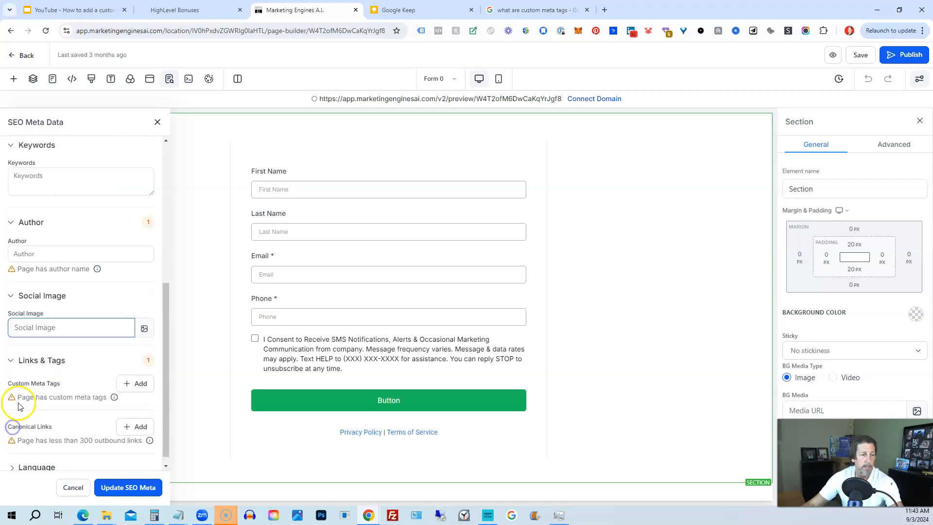
{"action": "scroll", "scroll_direction": "down", "scroll_amount": 3}
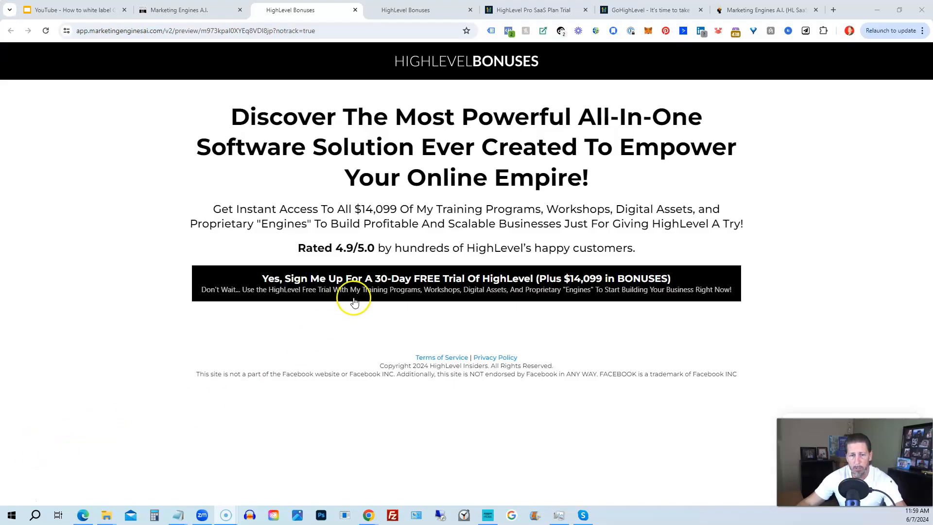
Use the 'Yes, Sign Me Up For A 30-Day FREE Trial' button to show the opt-in popup
{"action": "left_click", "coordinate": [356, 300]}
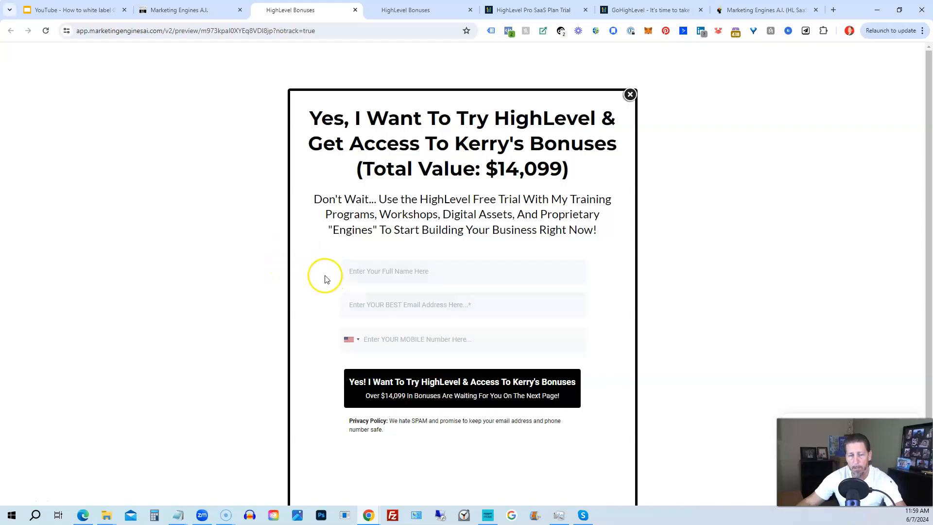
{"action": "mouse_move", "coordinate": [367, 309]}
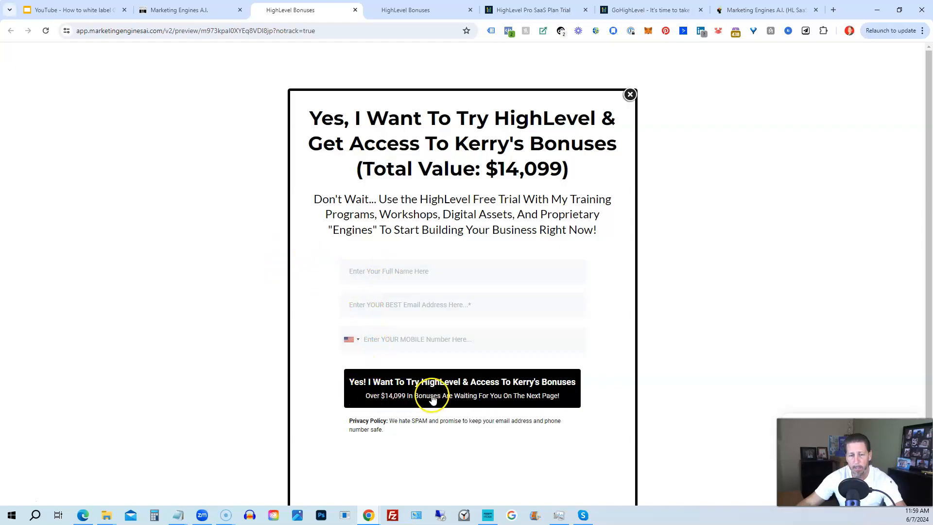
{"action": "mouse_move", "coordinate": [490, 399]}
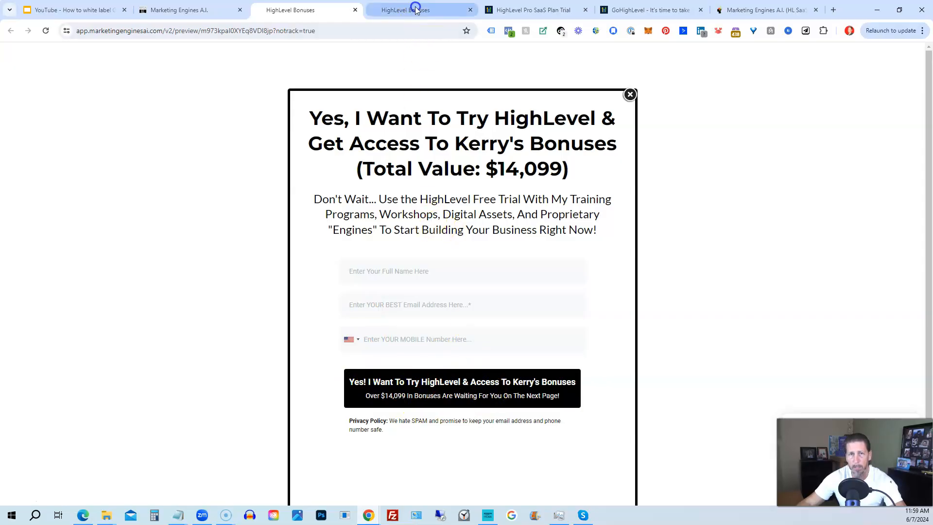
Switch to the second HighLevel Bonuses page and scroll past the video and Insiders sections to Training Programs
{"action": "left_click", "coordinate": [416, 10]}
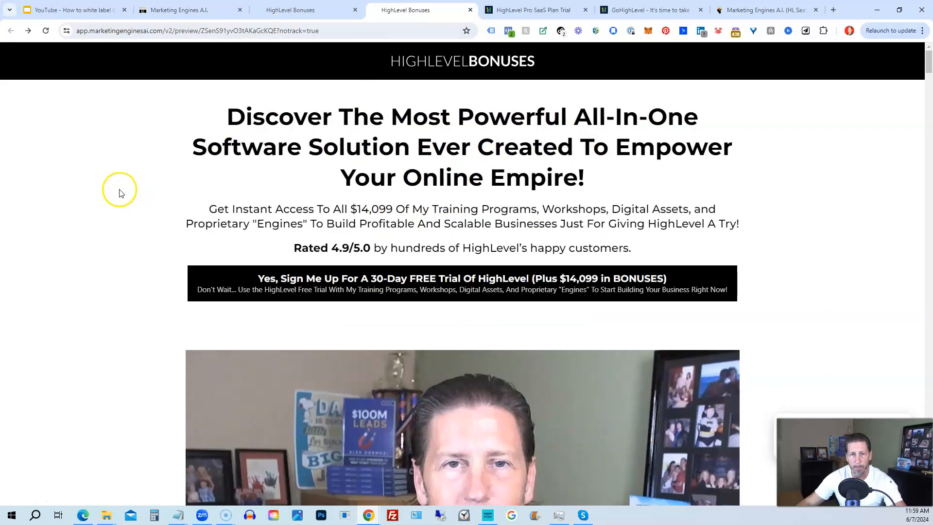
{"action": "mouse_move", "coordinate": [111, 198]}
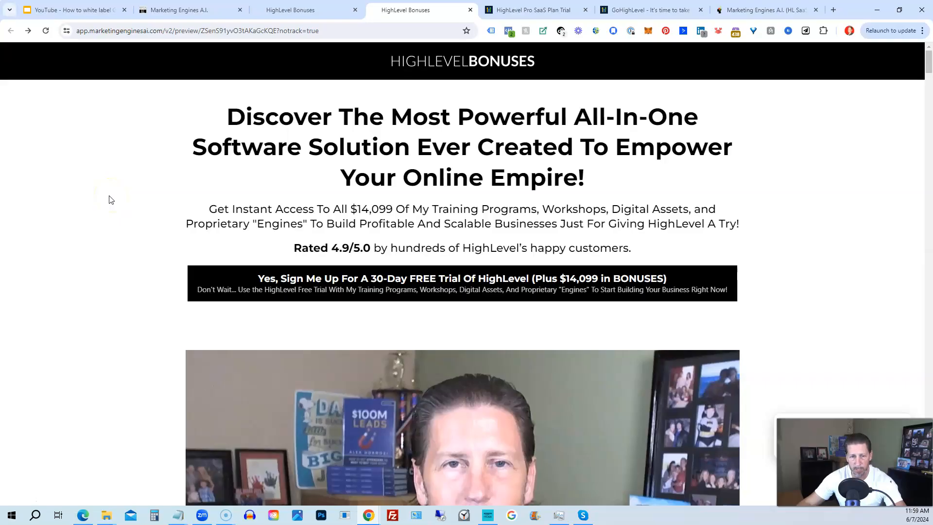
{"action": "scroll", "scroll_direction": "down", "scroll_amount": 3}
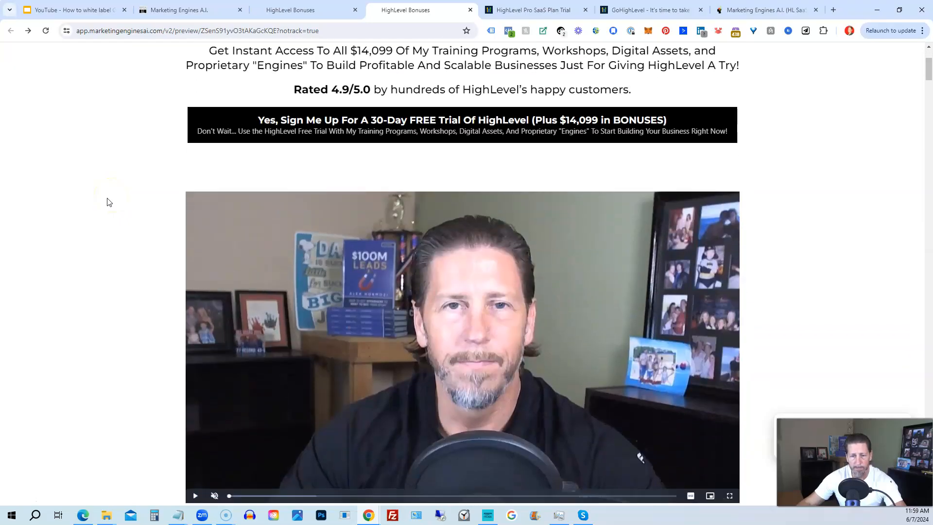
{"action": "scroll", "scroll_direction": "down", "scroll_amount": 3}
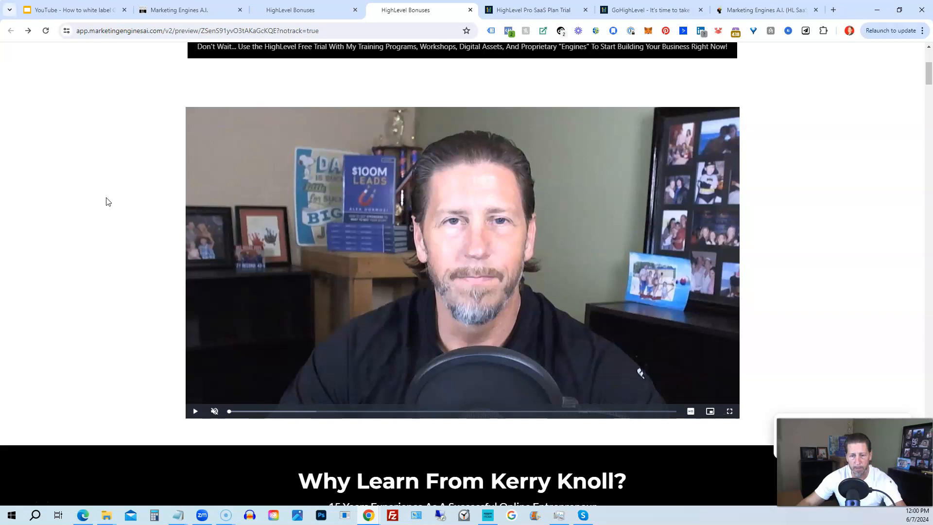
{"action": "scroll", "scroll_direction": "down", "scroll_amount": 3}
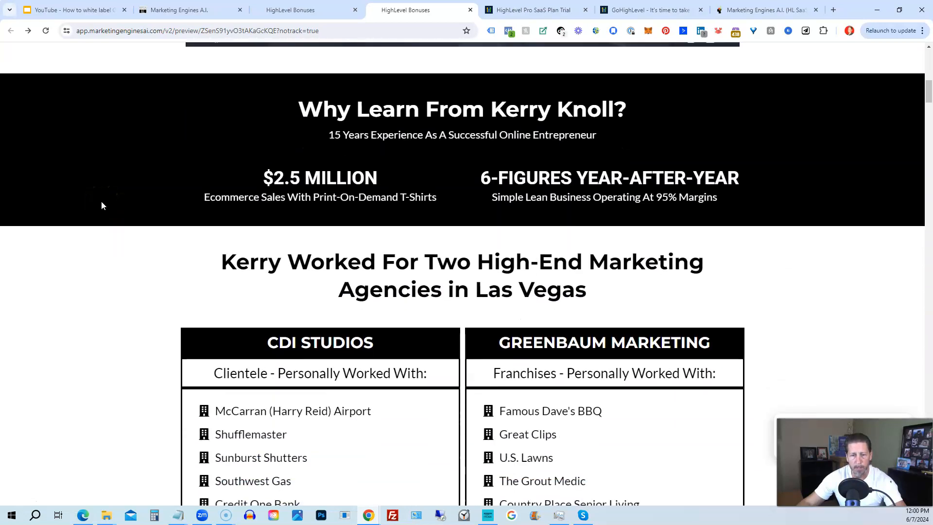
{"action": "scroll", "scroll_direction": "down", "scroll_amount": 3}
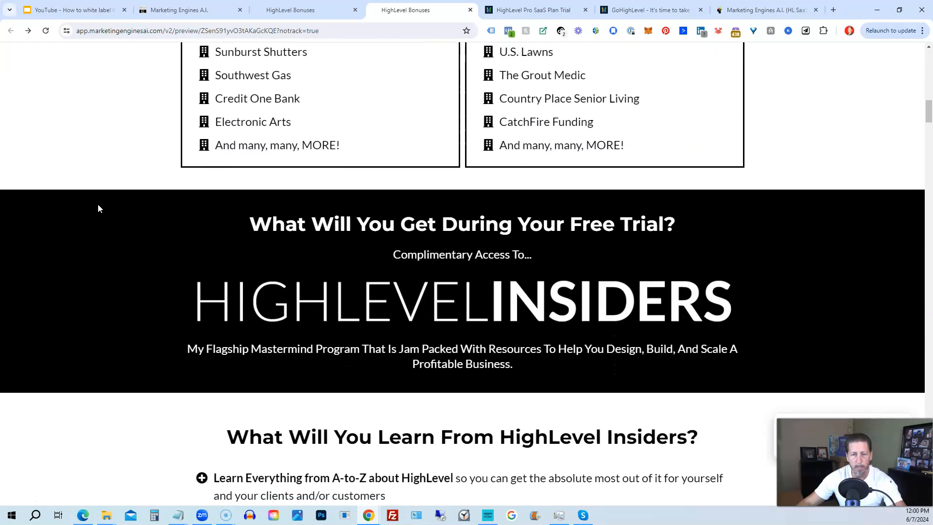
{"action": "scroll", "scroll_direction": "down", "scroll_amount": 3}
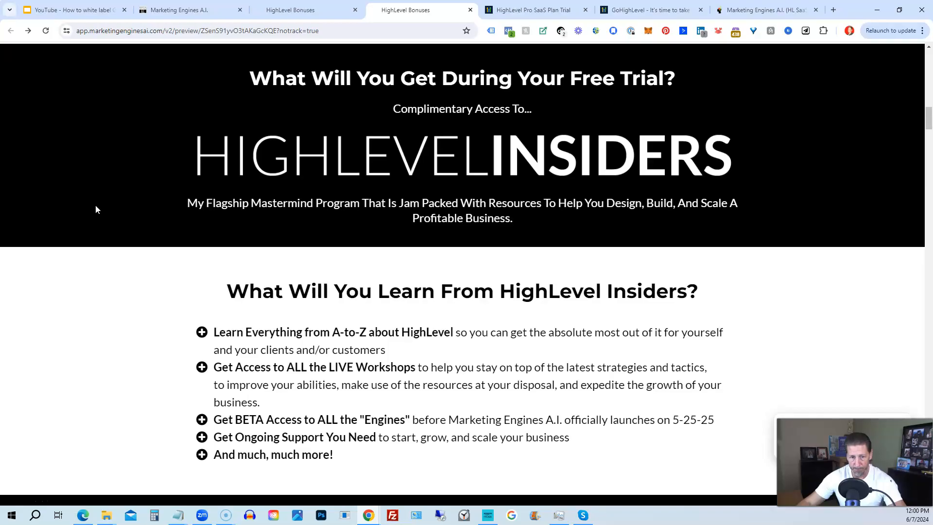
{"action": "scroll", "scroll_direction": "down", "scroll_amount": 3}
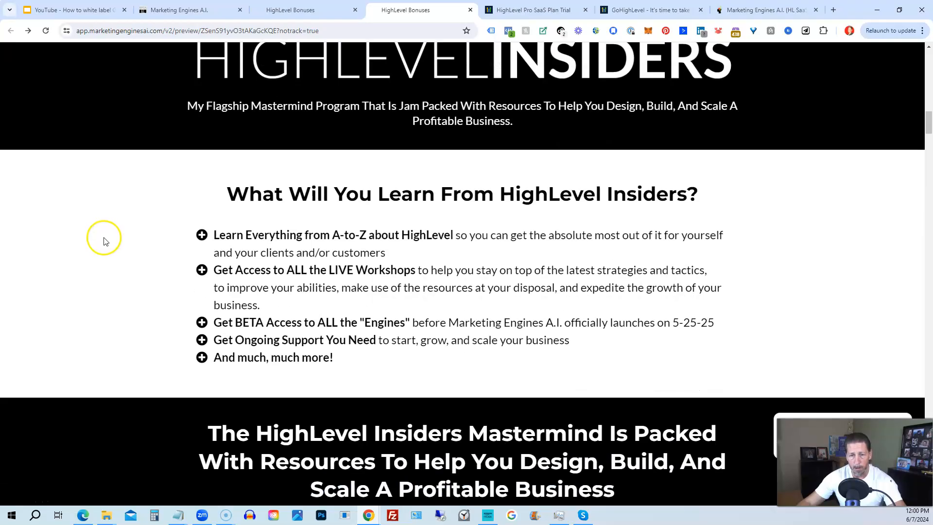
{"action": "scroll", "scroll_direction": "down", "scroll_amount": 3}
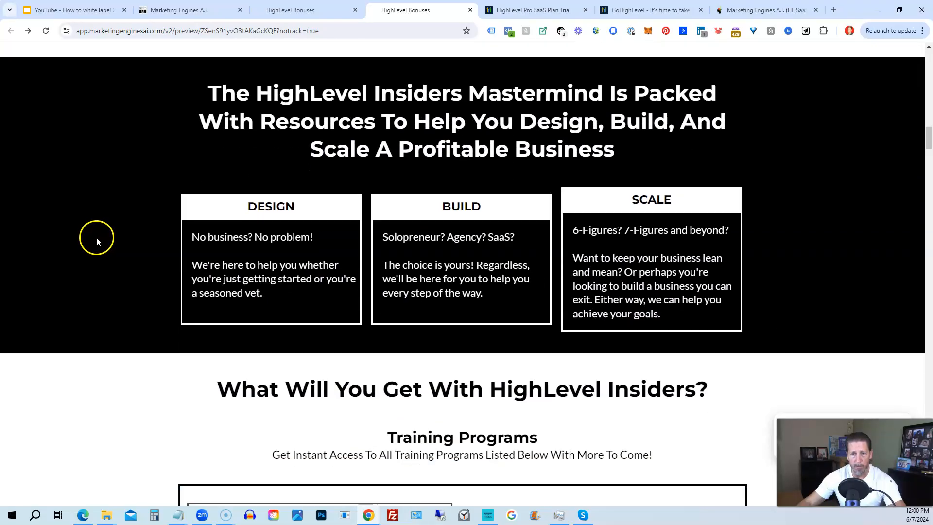
{"action": "scroll", "scroll_direction": "down", "scroll_amount": 3}
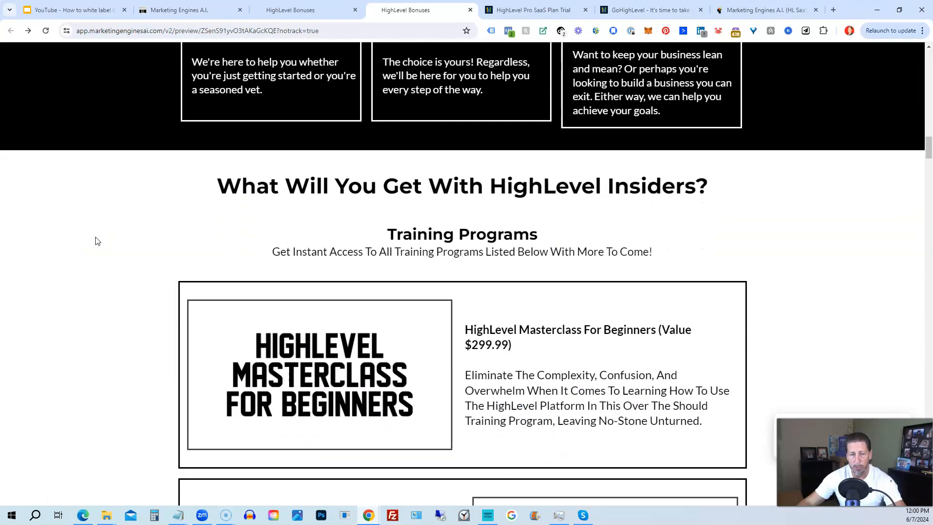
{"action": "scroll", "scroll_direction": "down", "scroll_amount": 3}
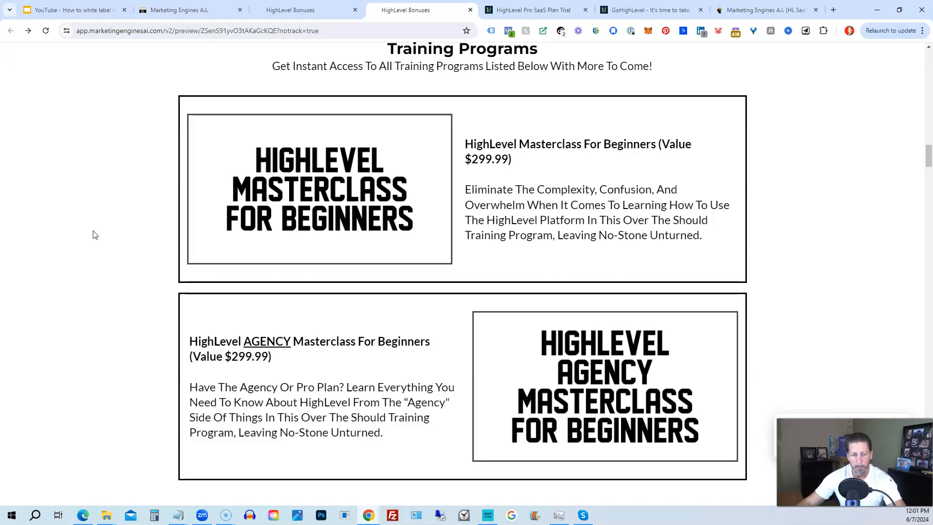
Scroll through the A.I. engine blocks from Appointment Booking to the Customer Referral Engine
{"action": "scroll", "scroll_direction": "down", "scroll_amount": 3}
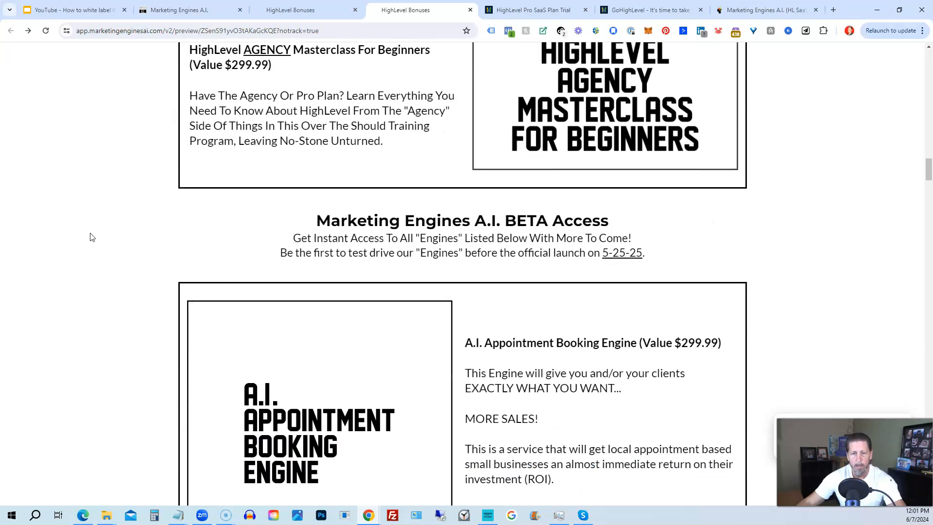
{"action": "scroll", "scroll_direction": "down", "scroll_amount": 3}
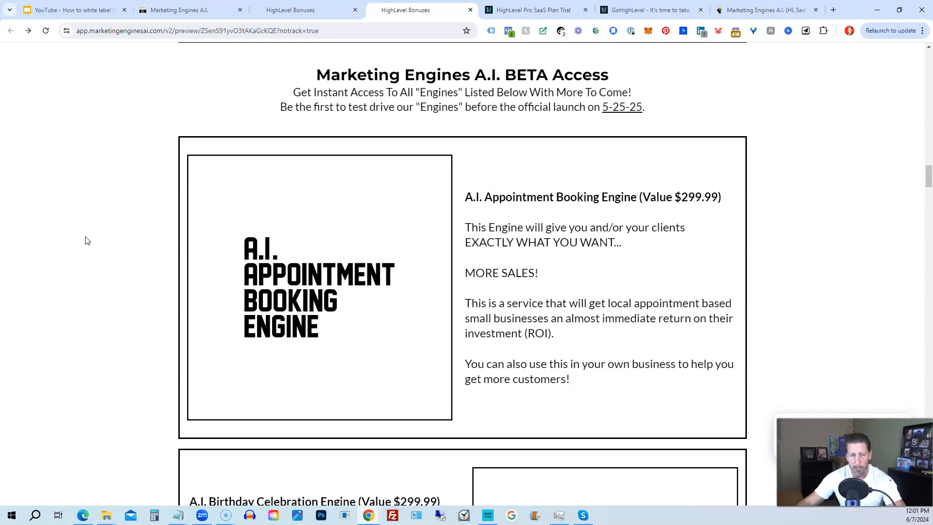
{"action": "scroll", "scroll_direction": "down", "scroll_amount": 3}
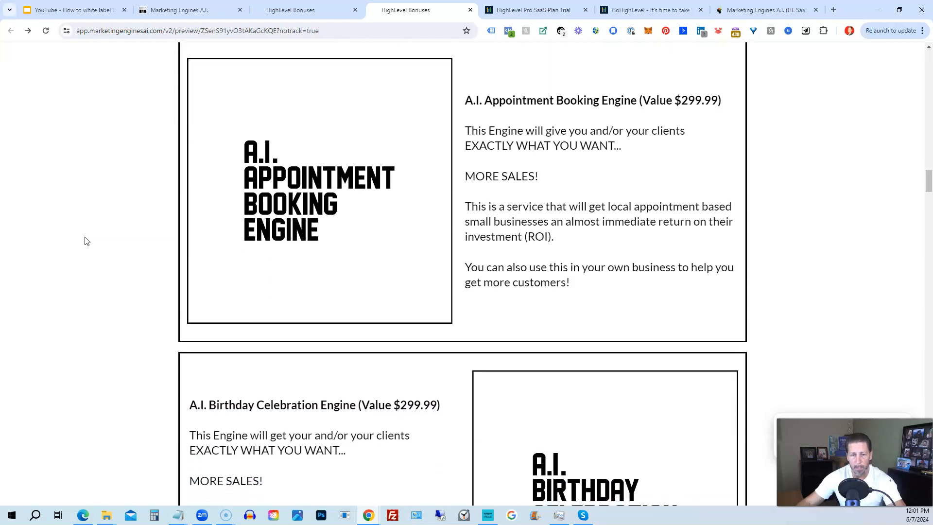
{"action": "scroll", "scroll_direction": "down", "scroll_amount": 3}
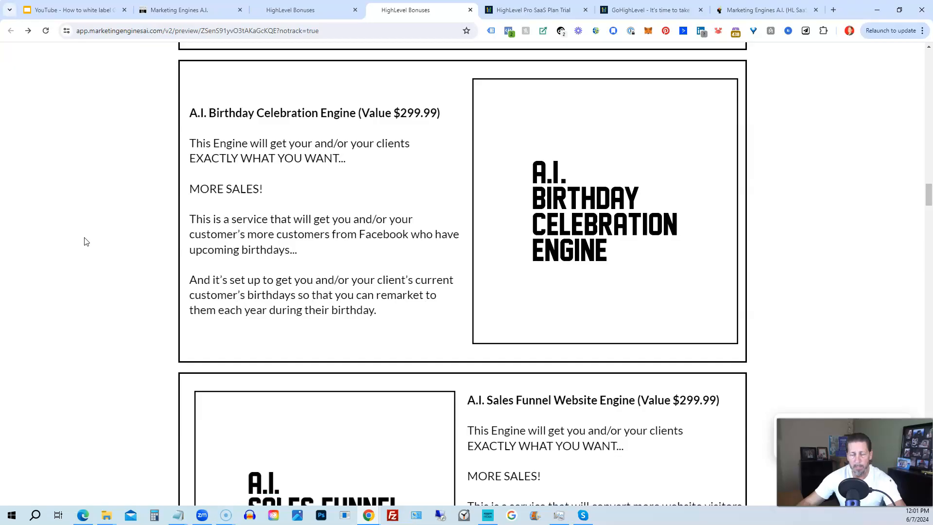
{"action": "scroll", "scroll_direction": "down", "scroll_amount": 3}
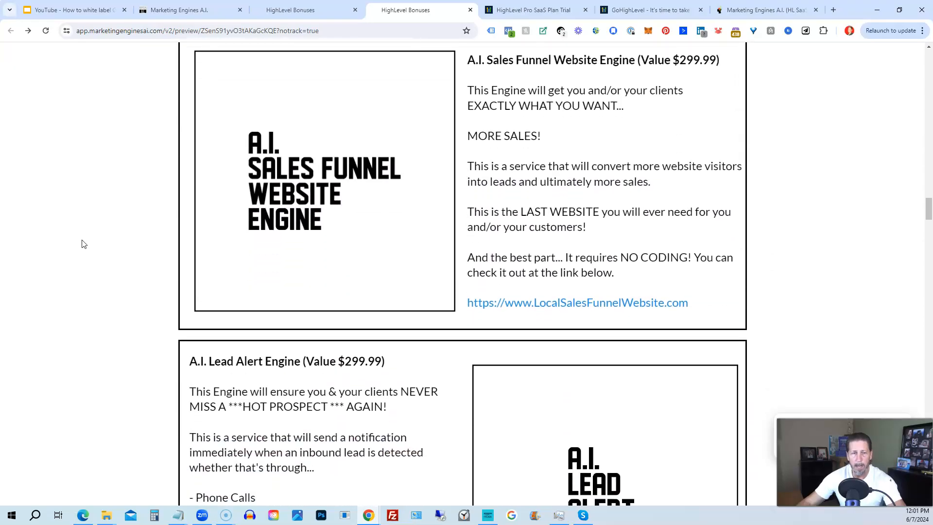
{"action": "scroll", "scroll_direction": "down", "scroll_amount": 3}
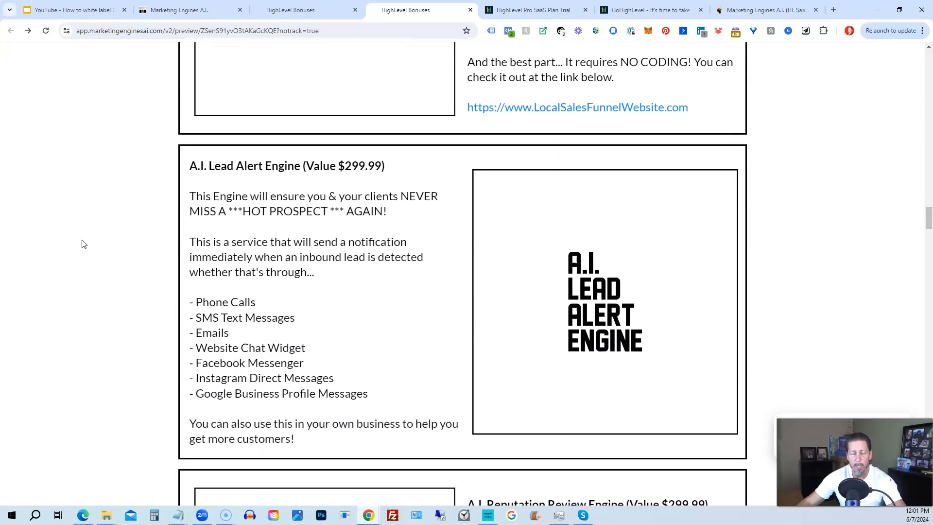
{"action": "scroll", "scroll_direction": "down", "scroll_amount": 3}
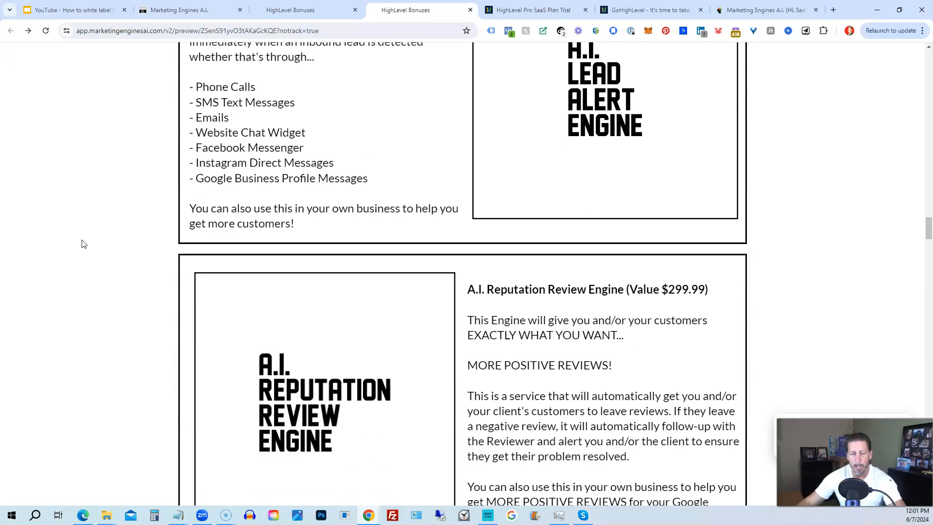
{"action": "scroll", "scroll_direction": "down", "scroll_amount": 3}
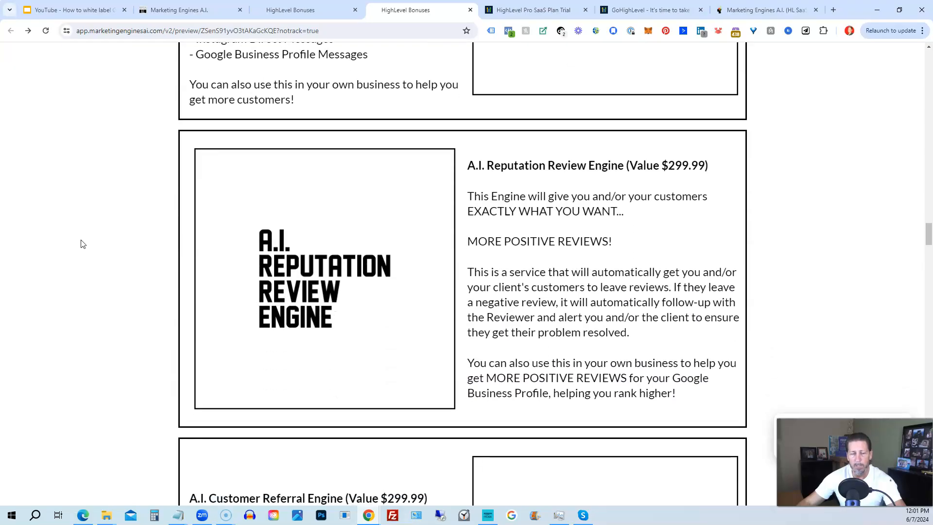
{"action": "scroll", "scroll_direction": "down", "scroll_amount": 3}
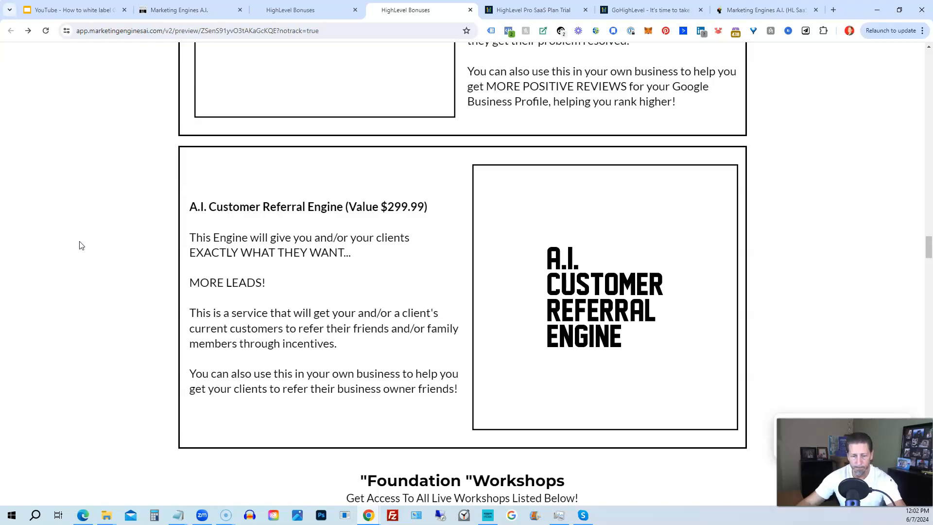
Scroll to the Foundation Workshops list of Week #1 through Week #14 topics
{"action": "scroll", "scroll_direction": "down", "scroll_amount": 3}
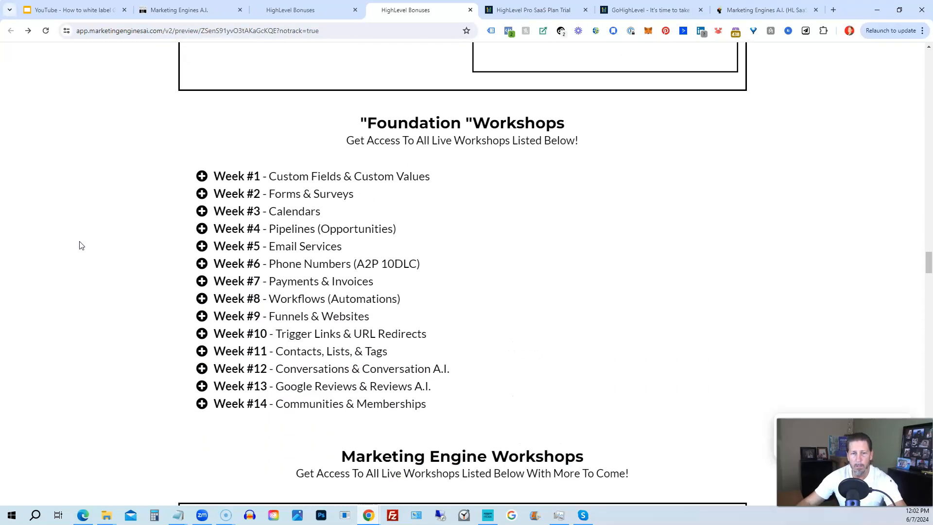
{"action": "scroll", "scroll_direction": "down", "scroll_amount": 3}
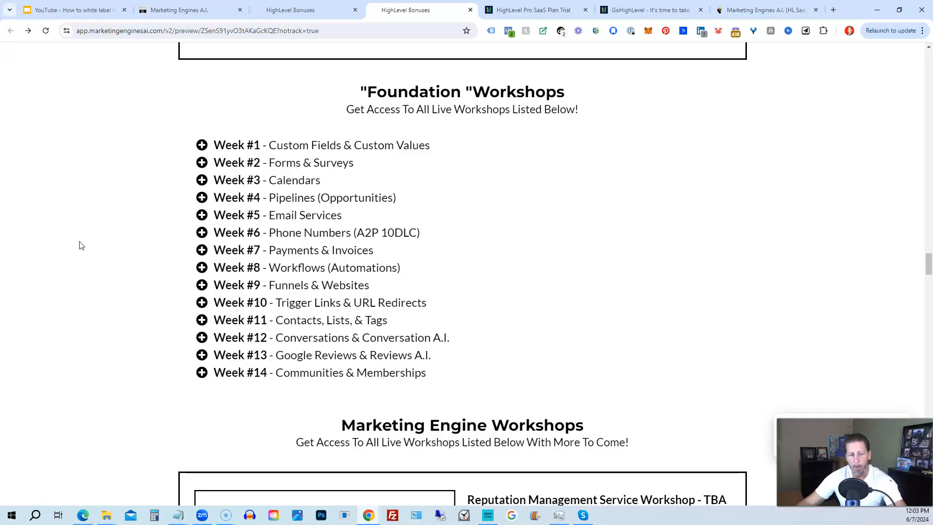
Scroll through the Reputation Management, Customer Referral and Birthday Marketing workshops to 'But Wait... There's More!'
{"action": "scroll", "scroll_direction": "down", "scroll_amount": 3}
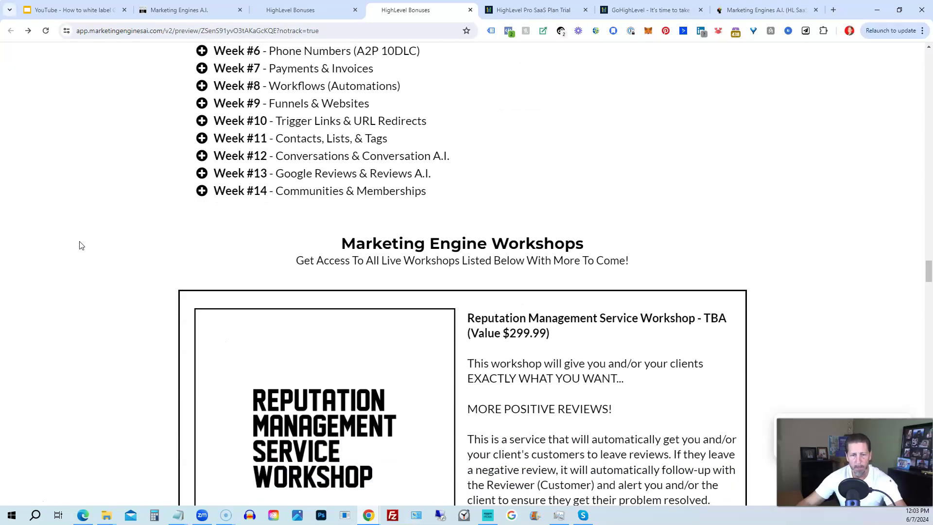
{"action": "scroll", "scroll_direction": "down", "scroll_amount": 3}
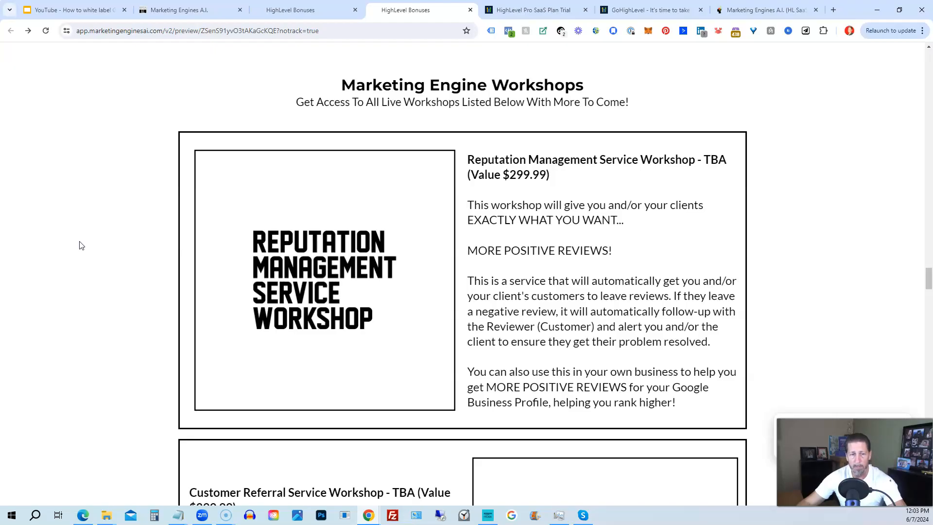
{"action": "scroll", "scroll_direction": "down", "scroll_amount": 3}
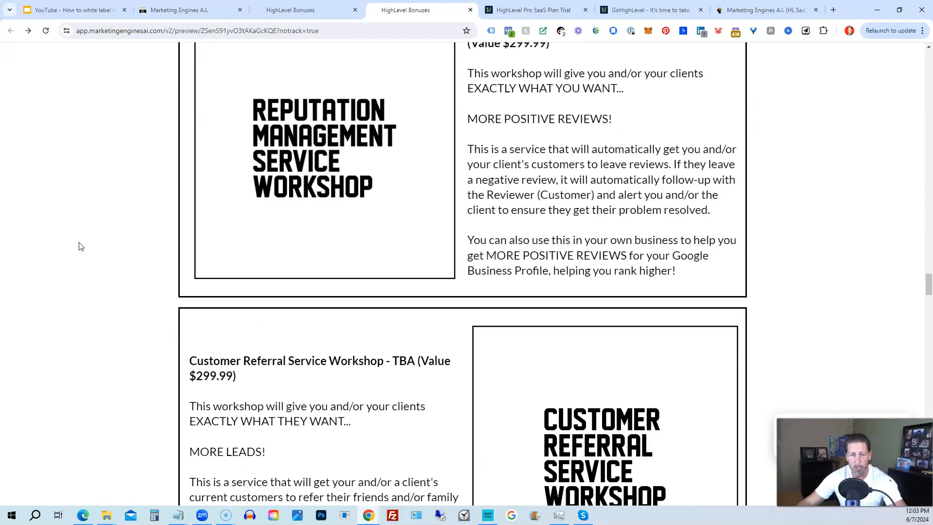
{"action": "scroll", "scroll_direction": "down", "scroll_amount": 3}
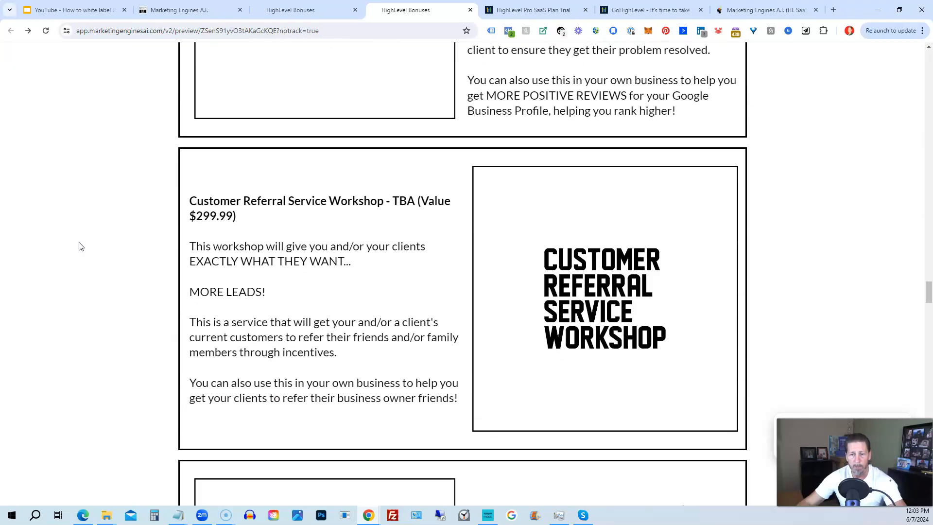
{"action": "scroll", "scroll_direction": "down", "scroll_amount": 3}
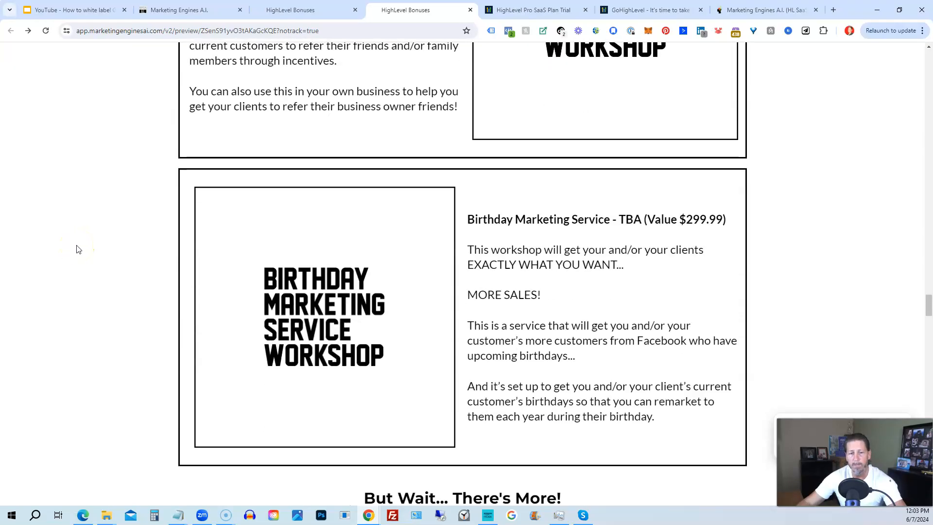
{"action": "scroll", "scroll_direction": "down", "scroll_amount": 3}
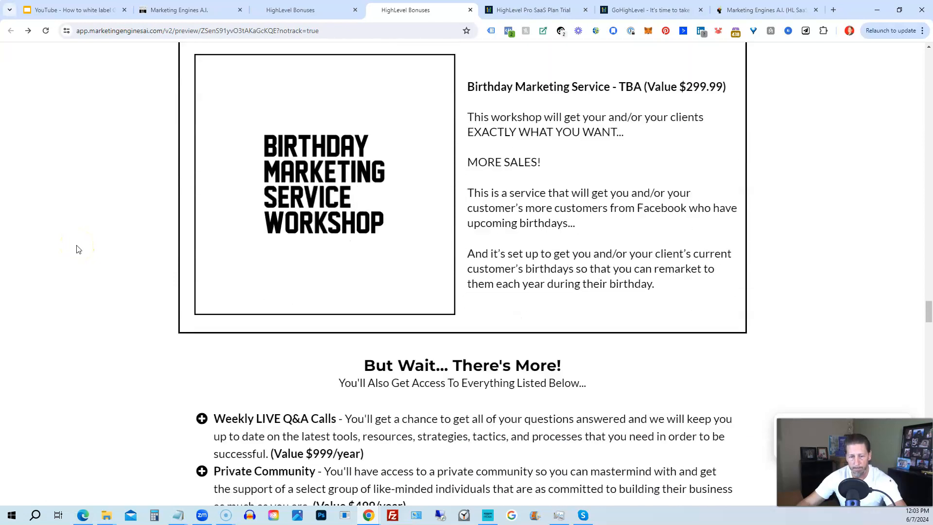
Scroll past How To Get Started and the Cancel At Anytime screenshots
{"action": "scroll", "scroll_direction": "down", "scroll_amount": 3}
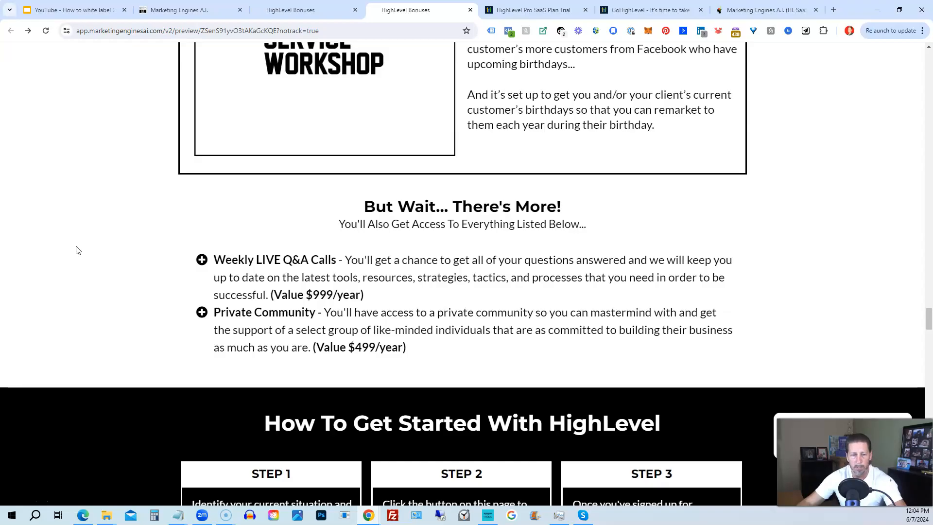
{"action": "scroll", "scroll_direction": "down", "scroll_amount": 3}
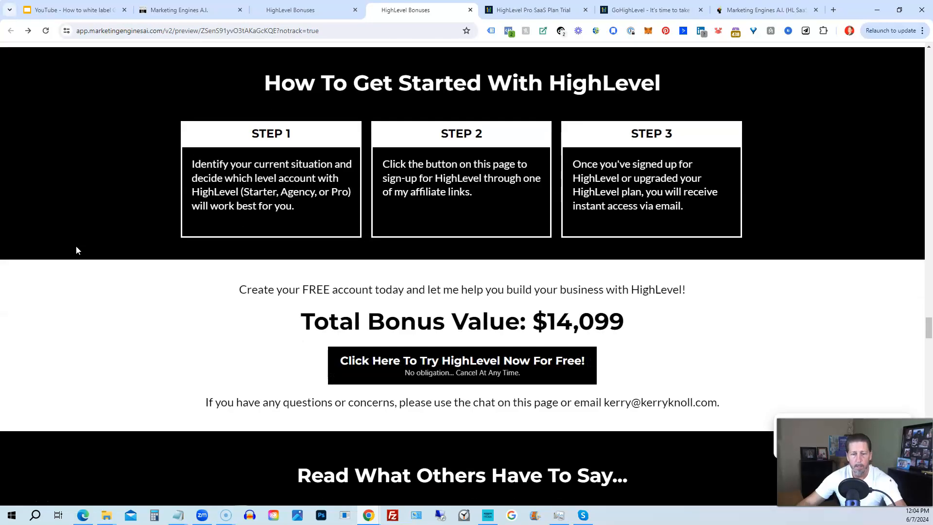
{"action": "scroll", "scroll_direction": "down", "scroll_amount": 3}
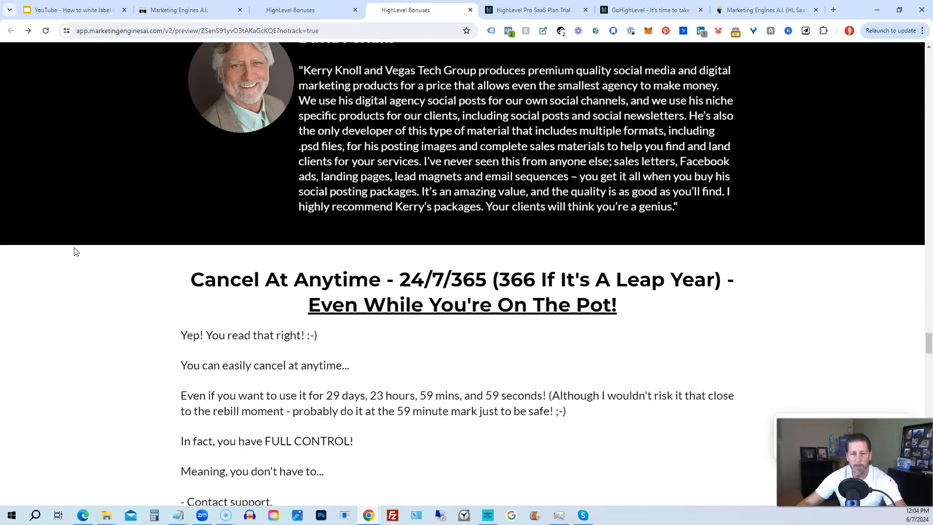
{"action": "scroll", "scroll_direction": "down", "scroll_amount": 3}
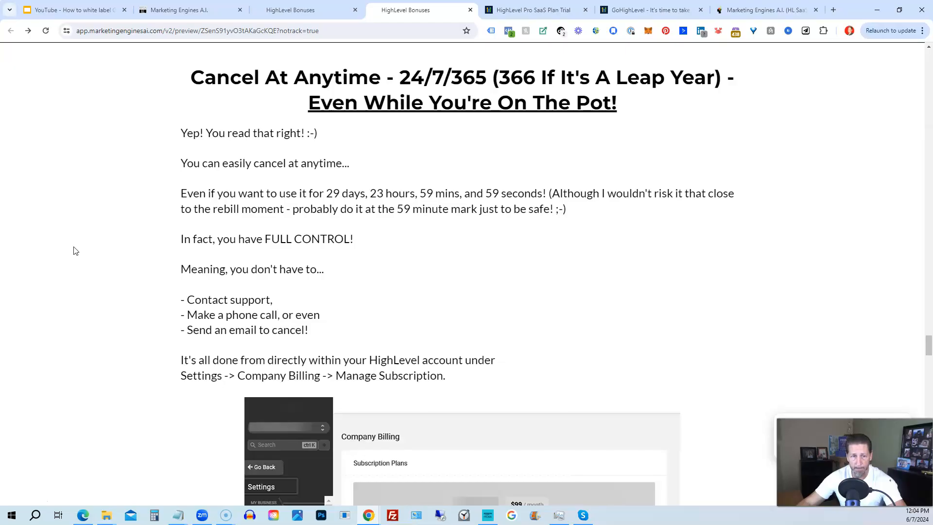
Scroll on to the $14,099 Total Bonus Value and the first Read What Others Have To Say testimonial
{"action": "scroll", "scroll_direction": "down", "scroll_amount": 3}
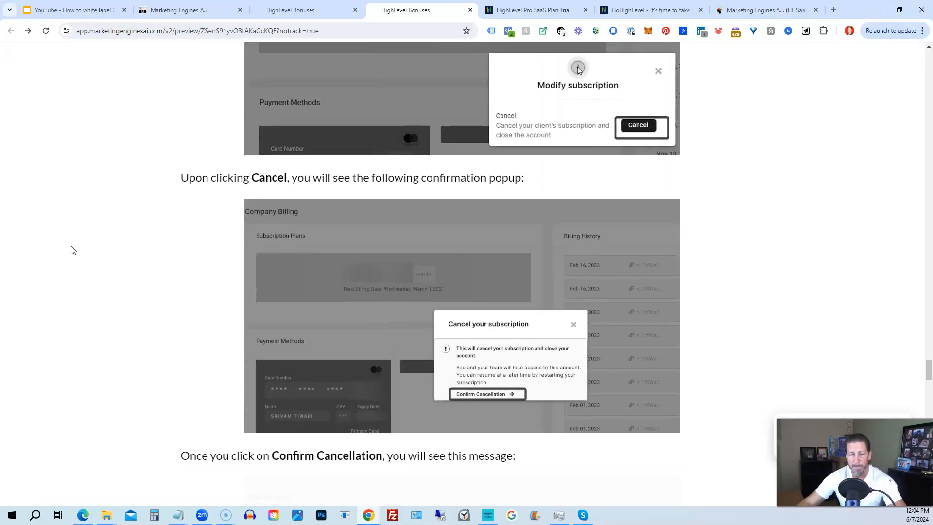
{"action": "scroll", "scroll_direction": "down", "scroll_amount": 3}
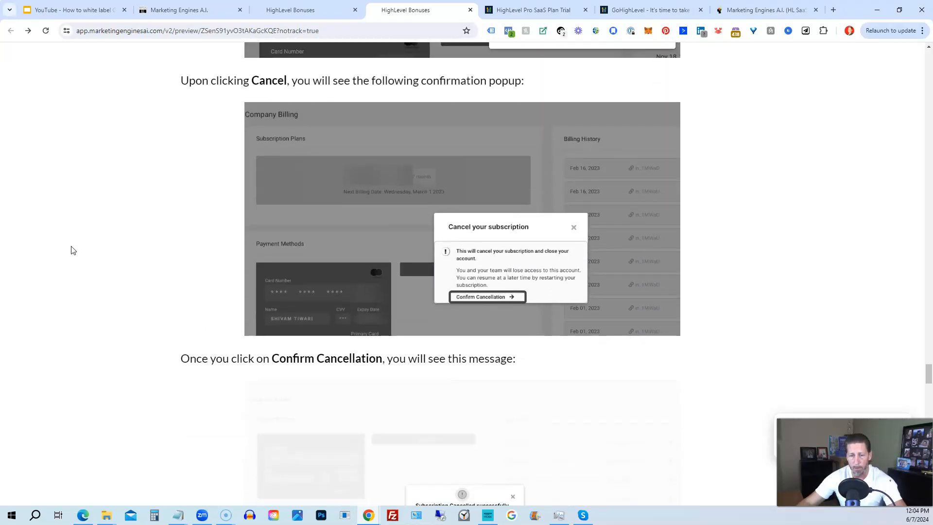
{"action": "scroll", "scroll_direction": "down", "scroll_amount": 3}
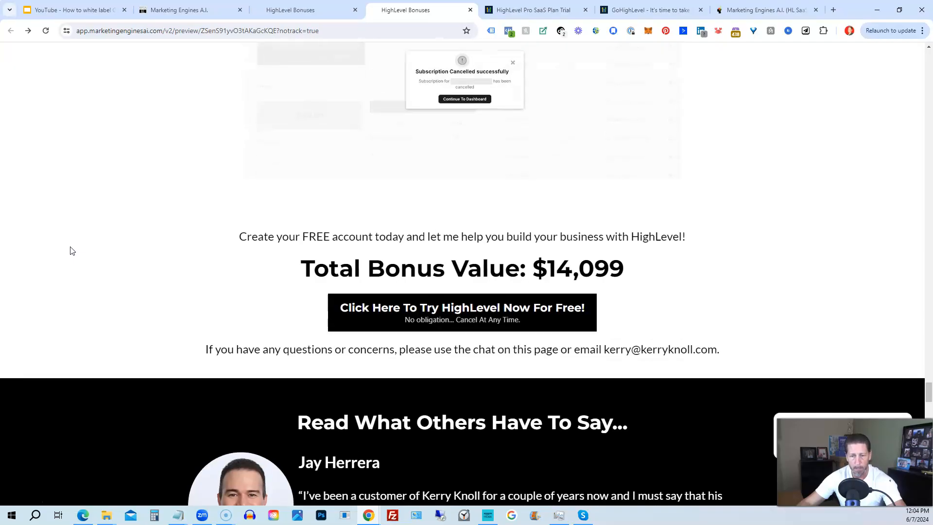
{"action": "scroll", "scroll_direction": "down", "scroll_amount": 3}
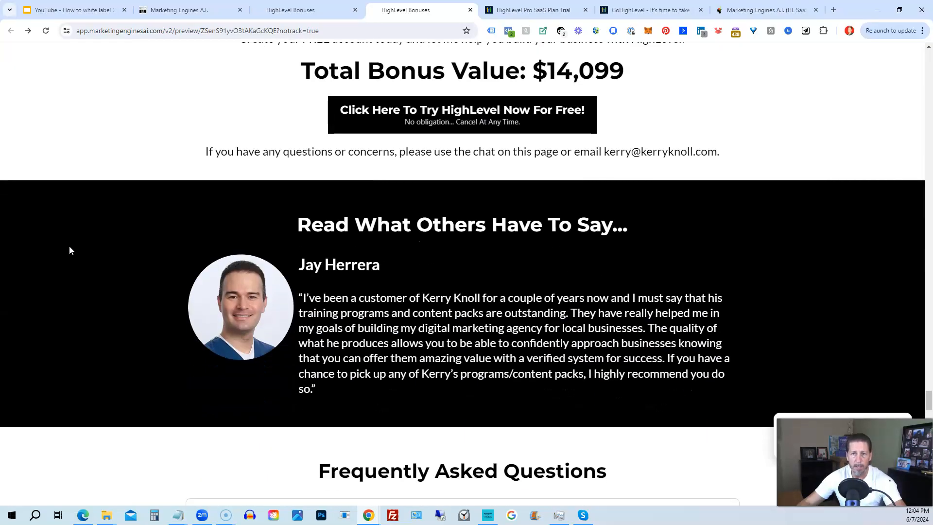
Scroll past the FAQ list and second testimonial to the Total Bonus Value, free trial call to action and Important Disclosure
{"action": "scroll", "scroll_direction": "down", "scroll_amount": 3}
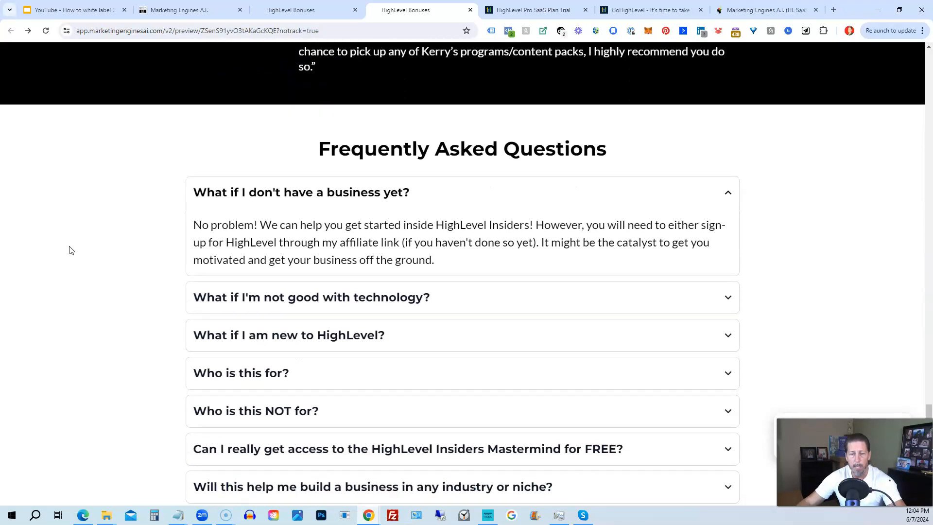
{"action": "scroll", "scroll_direction": "down", "scroll_amount": 3}
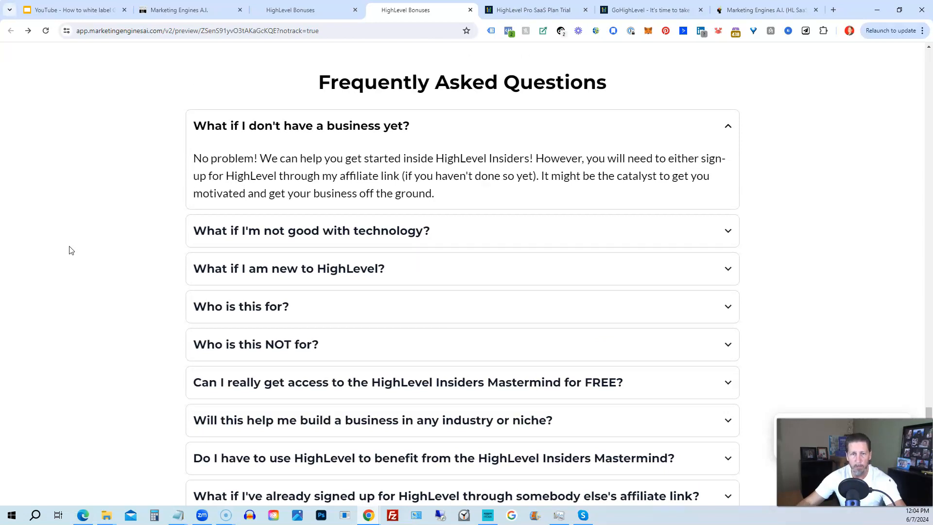
{"action": "scroll", "scroll_direction": "down", "scroll_amount": 3}
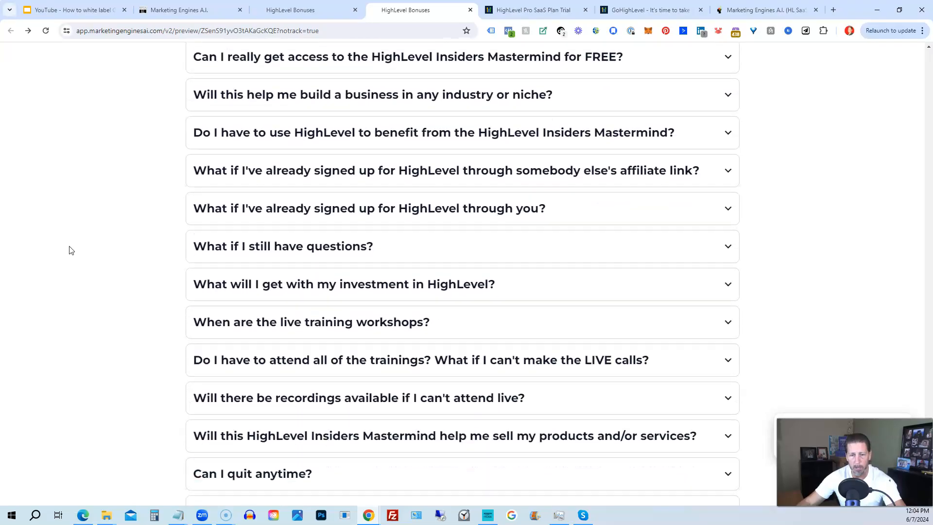
{"action": "scroll", "scroll_direction": "down", "scroll_amount": 3}
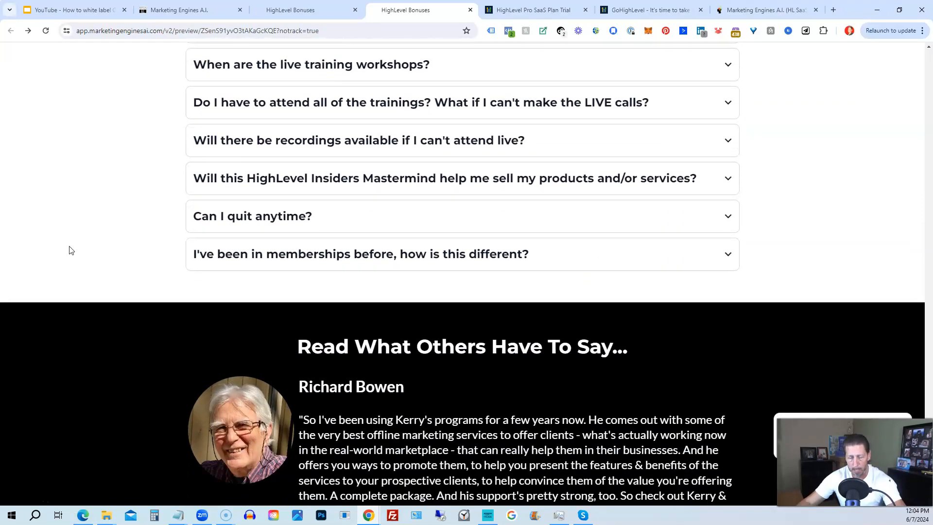
{"action": "scroll", "scroll_direction": "down", "scroll_amount": 3}
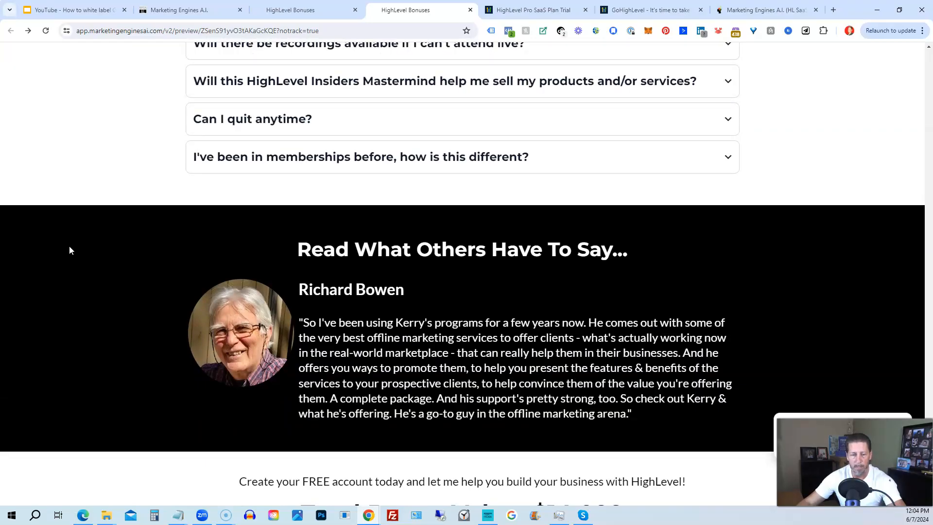
{"action": "scroll", "scroll_direction": "down", "scroll_amount": 3}
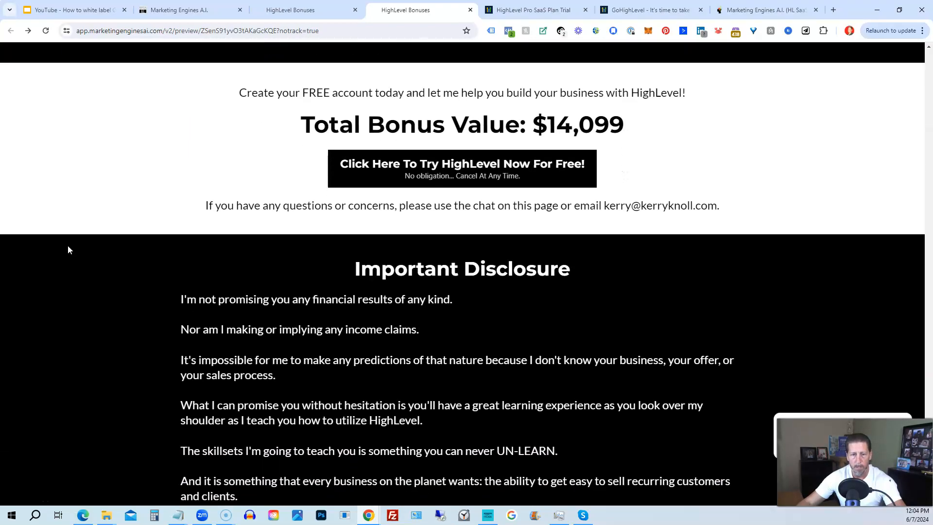
{"action": "scroll", "scroll_direction": "down", "scroll_amount": 3}
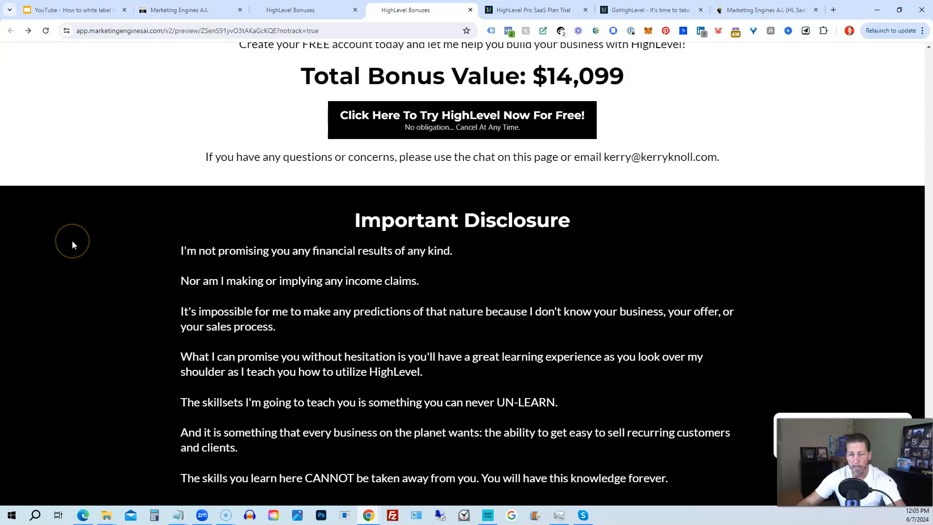
{"action": "mouse_move", "coordinate": [120, 230]}
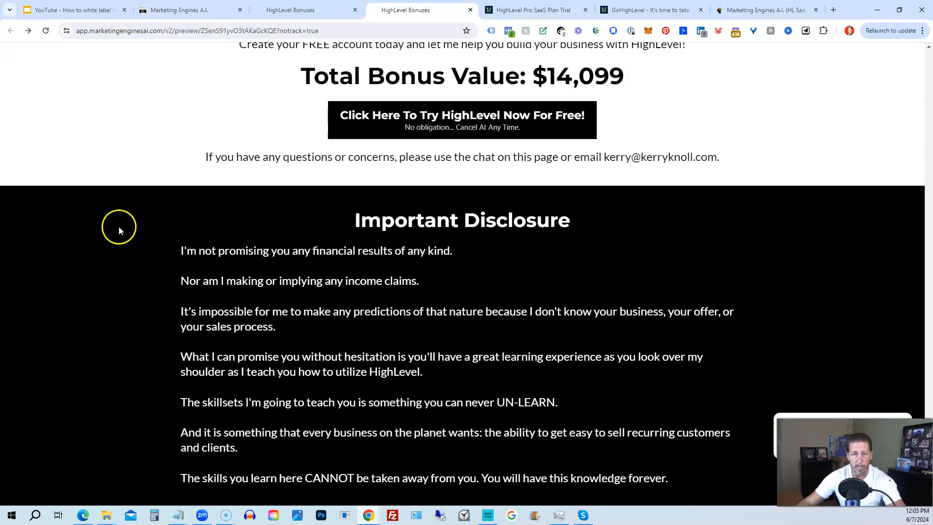
{"action": "mouse_move", "coordinate": [404, 125]}
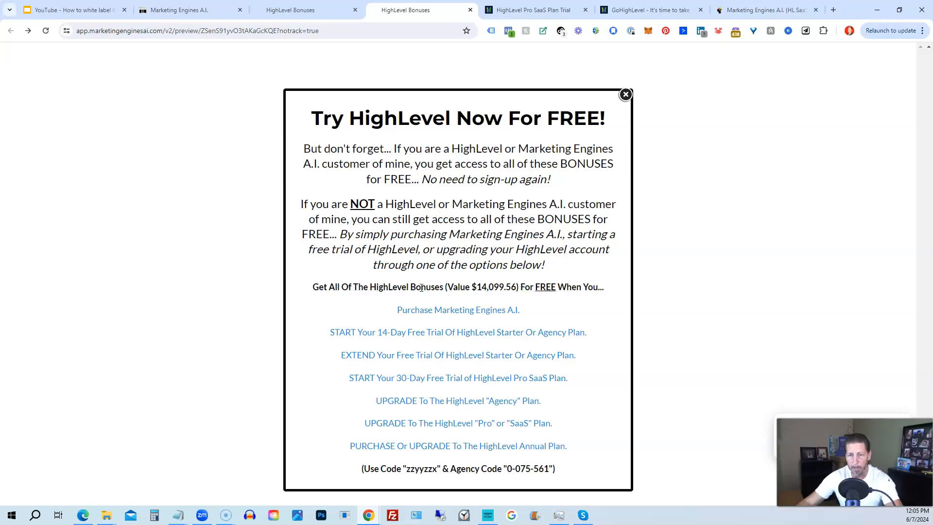
{"action": "mouse_move", "coordinate": [414, 283]}
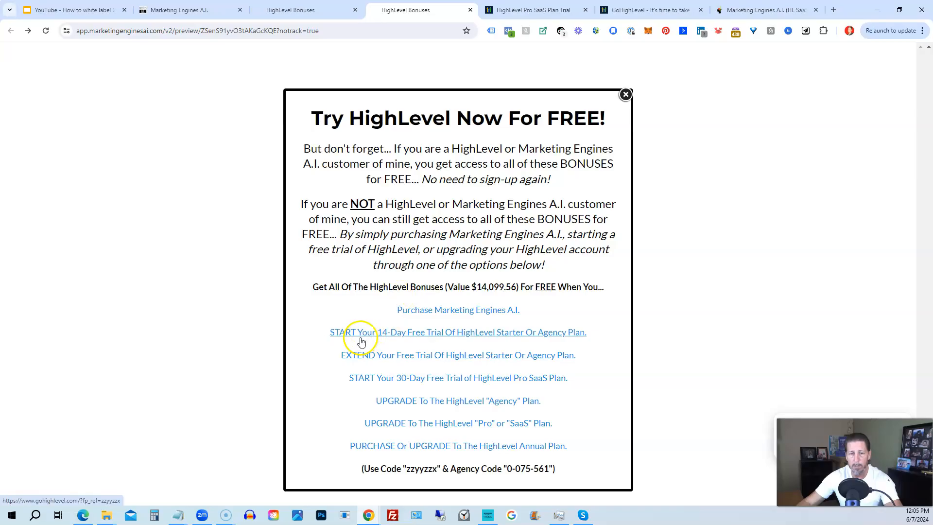
{"action": "mouse_move", "coordinate": [387, 335]}
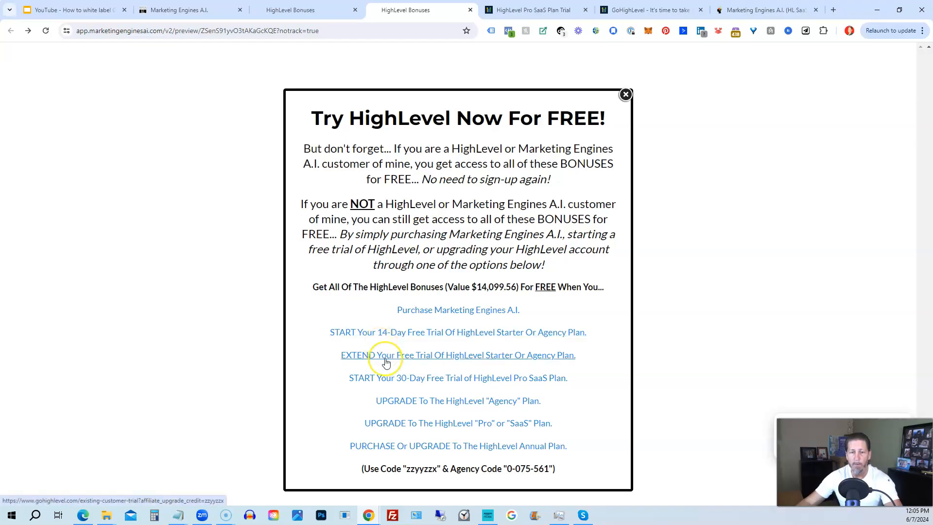
{"action": "mouse_move", "coordinate": [385, 362]}
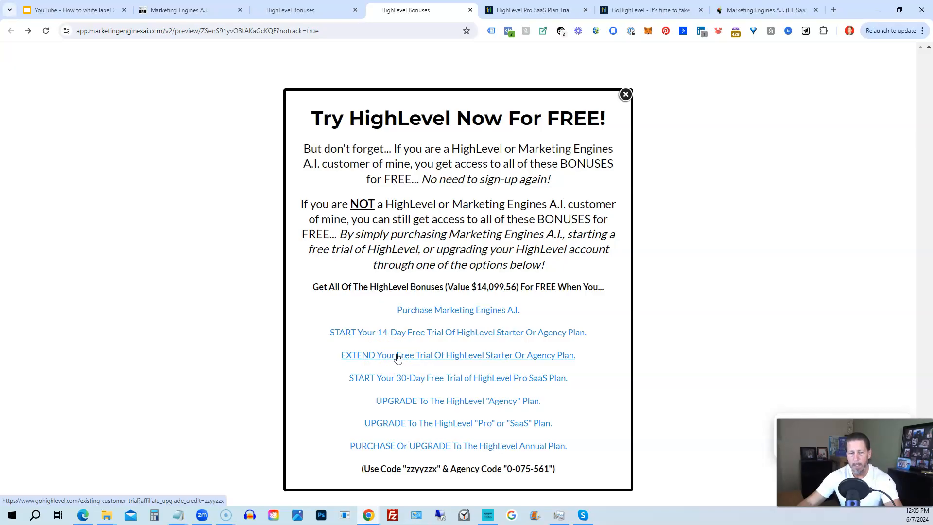
{"action": "mouse_move", "coordinate": [394, 381]}
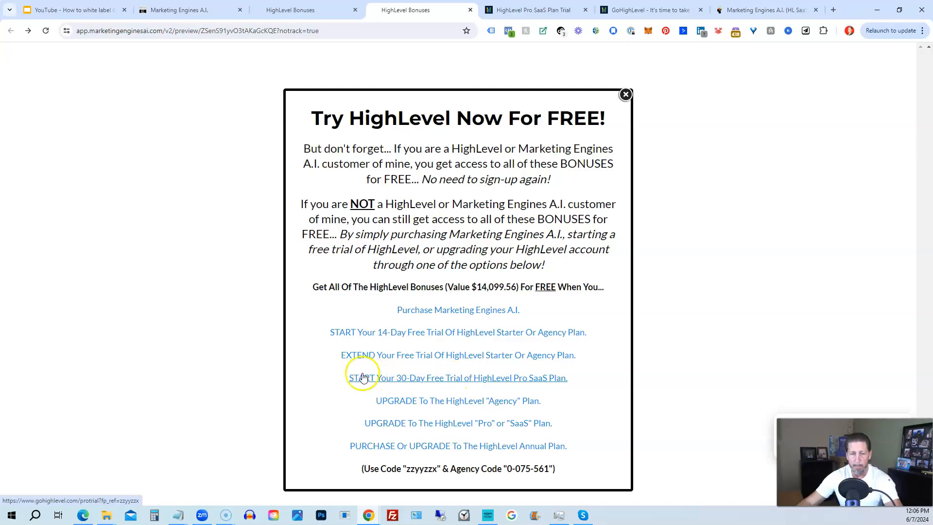
{"action": "mouse_move", "coordinate": [318, 379]}
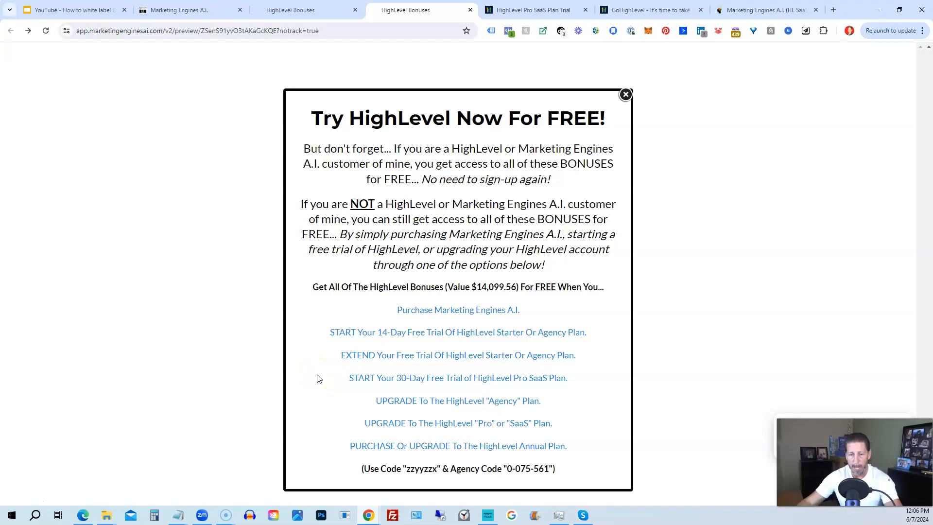
{"action": "mouse_move", "coordinate": [418, 406]}
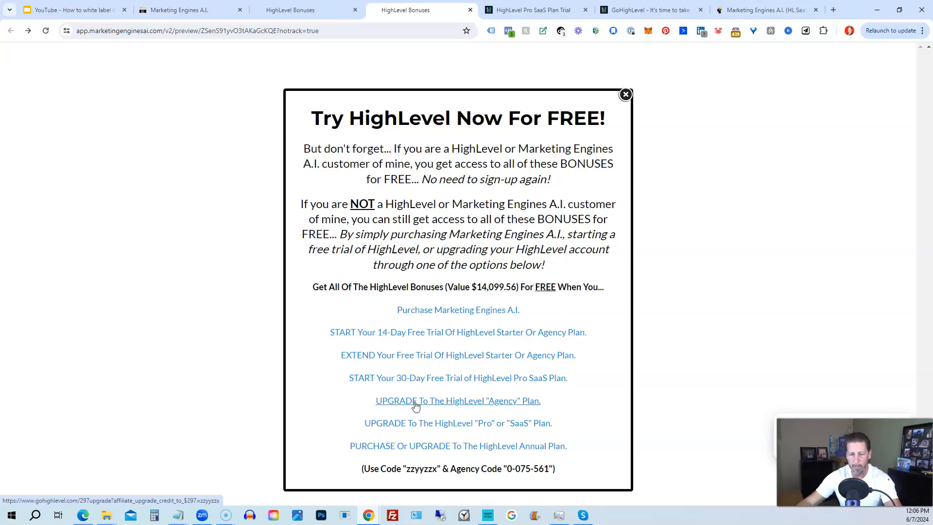
{"action": "mouse_move", "coordinate": [398, 429]}
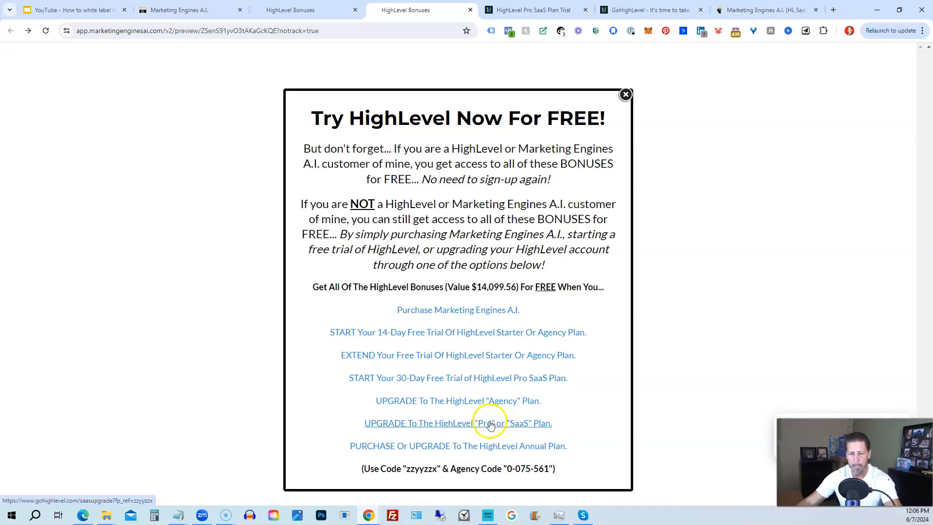
{"action": "mouse_move", "coordinate": [382, 448]}
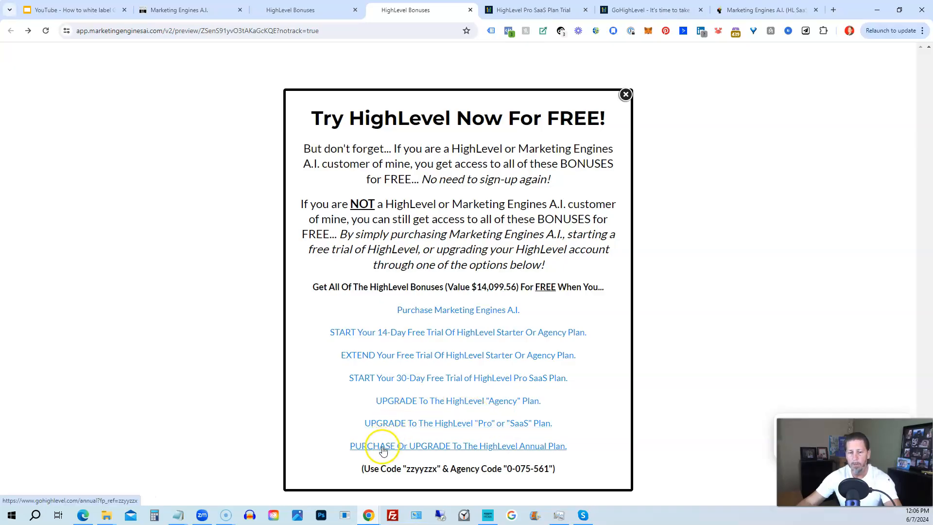
{"action": "mouse_move", "coordinate": [458, 448]}
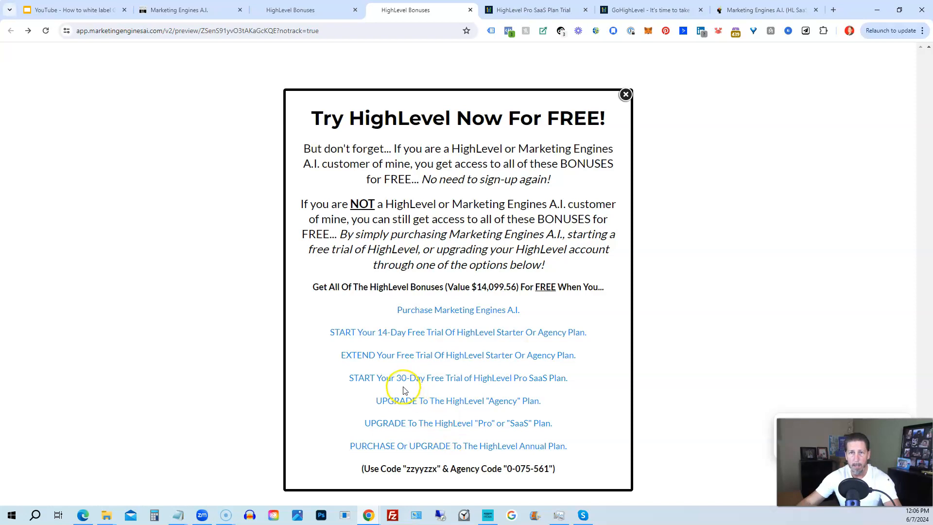
{"action": "mouse_move", "coordinate": [407, 403]}
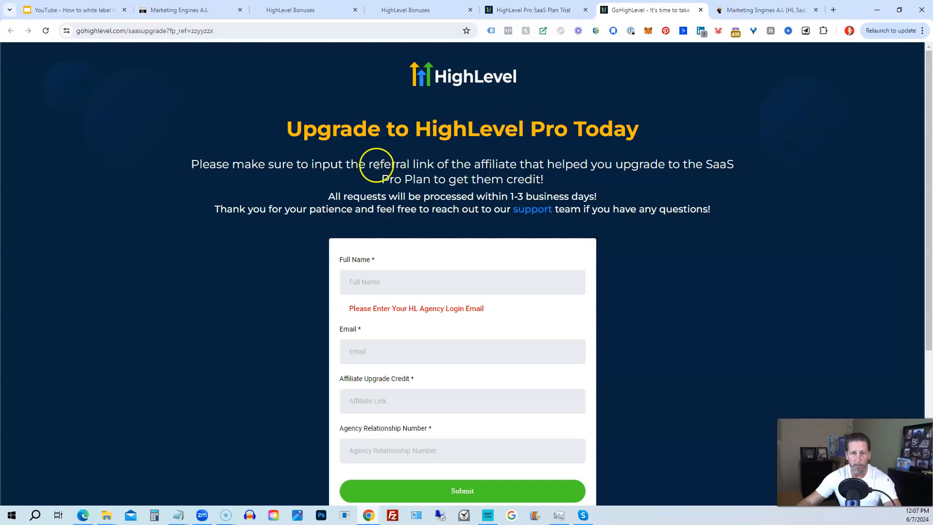
Scroll down the Pro upgrade request form, then return to the HighLevel Bonuses tab's signup popup
{"action": "scroll", "scroll_direction": "down", "scroll_amount": 3}
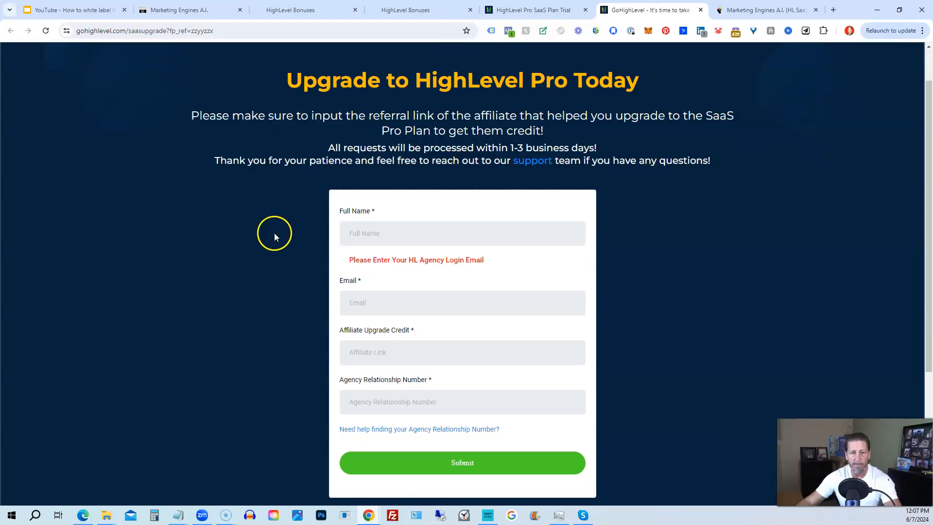
{"action": "scroll", "scroll_direction": "down", "scroll_amount": 3}
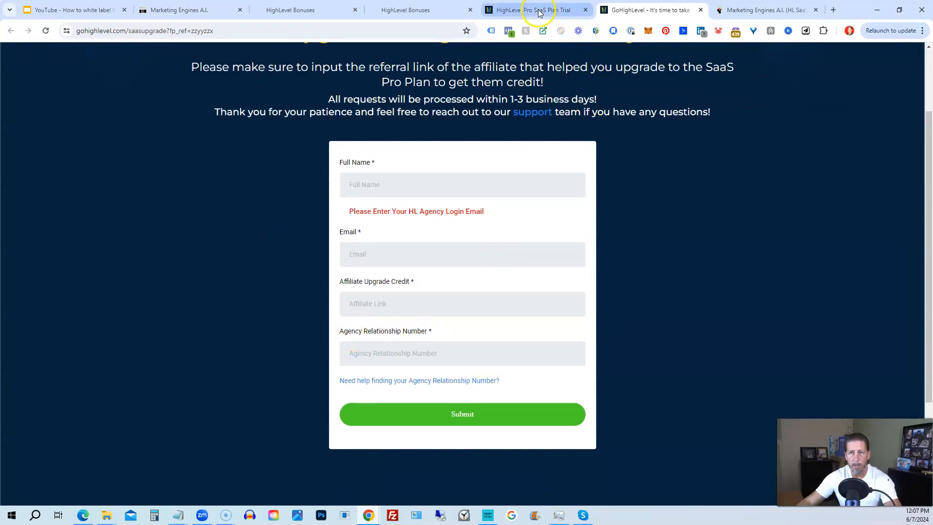
{"action": "left_click", "coordinate": [405, 10]}
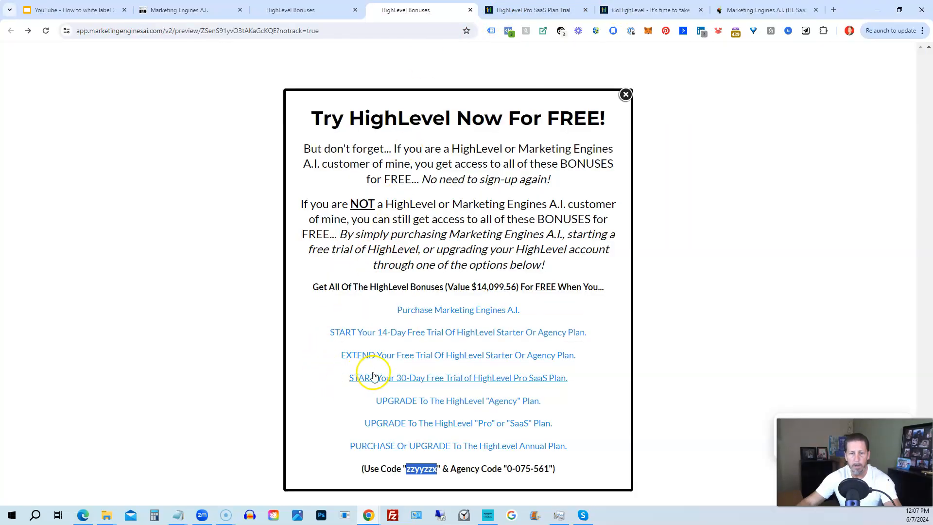
{"action": "mouse_move", "coordinate": [553, 383]}
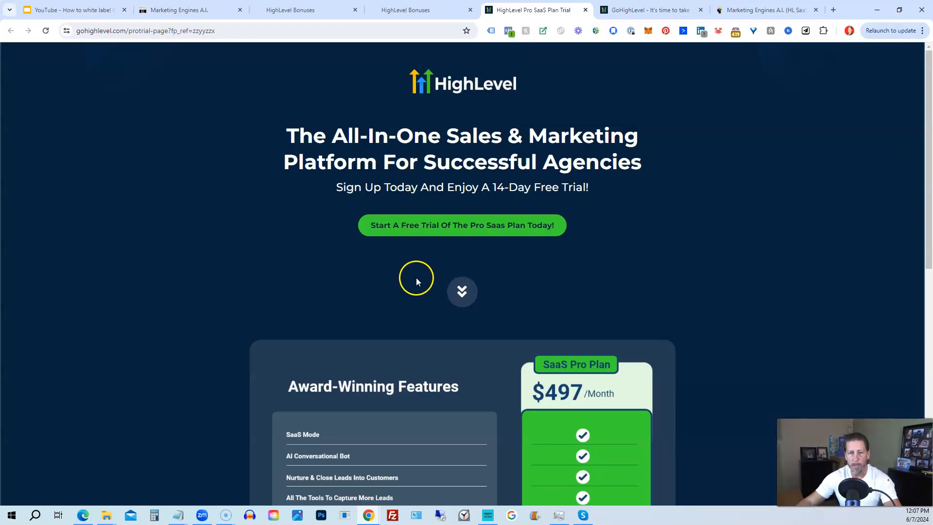
Scroll through the Pro SaaS Plan trial features ($497/month, 14-day trial), then return to the bonus signup options
{"action": "scroll", "scroll_direction": "down", "scroll_amount": 3}
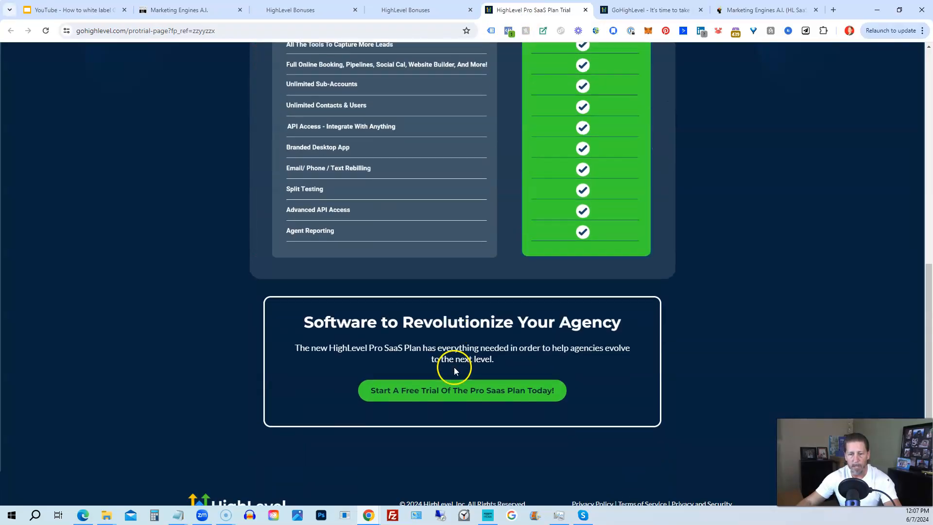
{"action": "scroll", "scroll_direction": "down", "scroll_amount": 3}
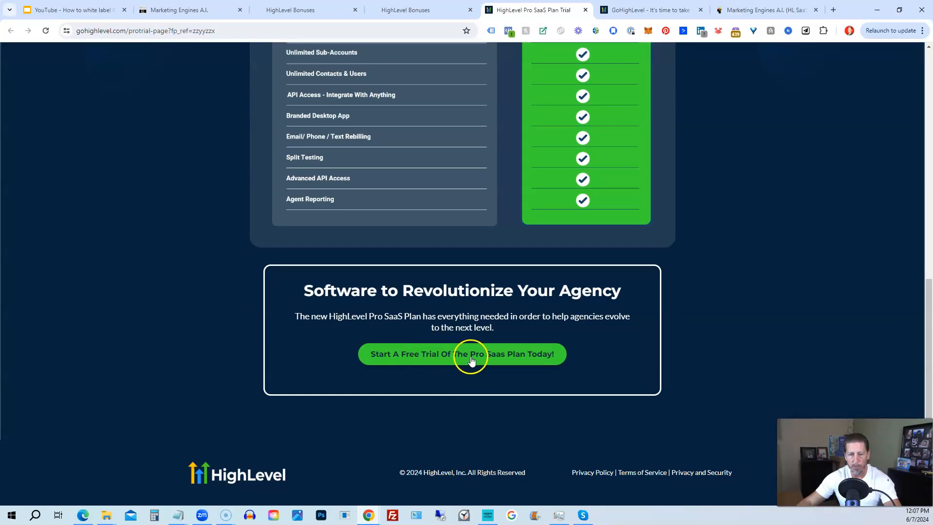
{"action": "mouse_move", "coordinate": [521, 349]}
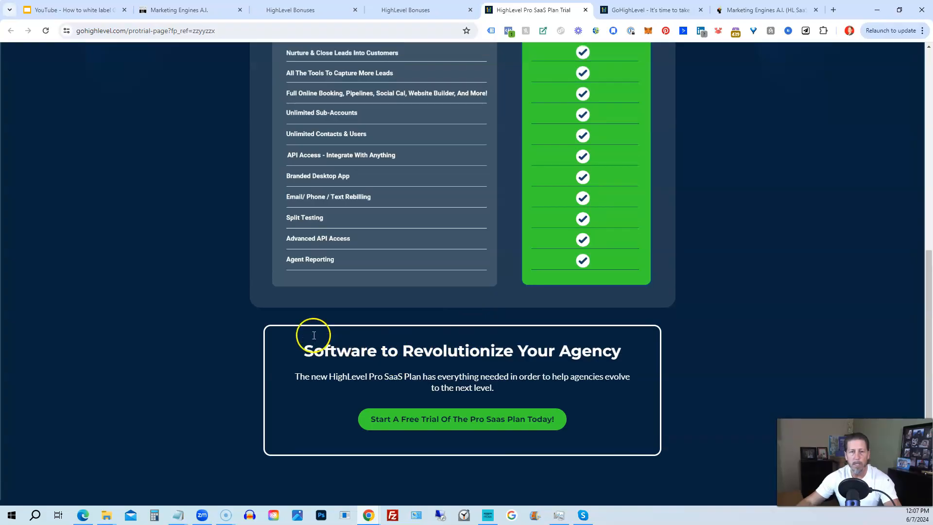
{"action": "scroll", "scroll_direction": "up", "scroll_amount": 3}
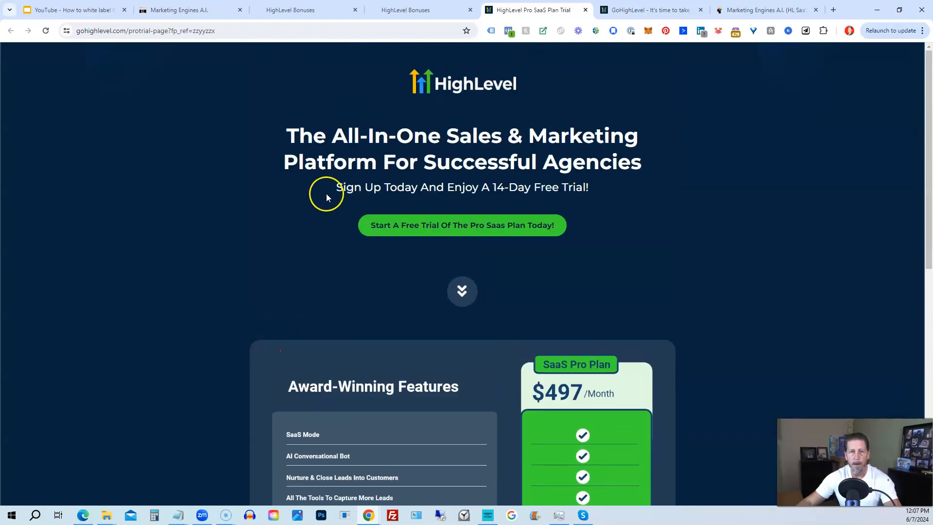
{"action": "left_click", "coordinate": [404, 10]}
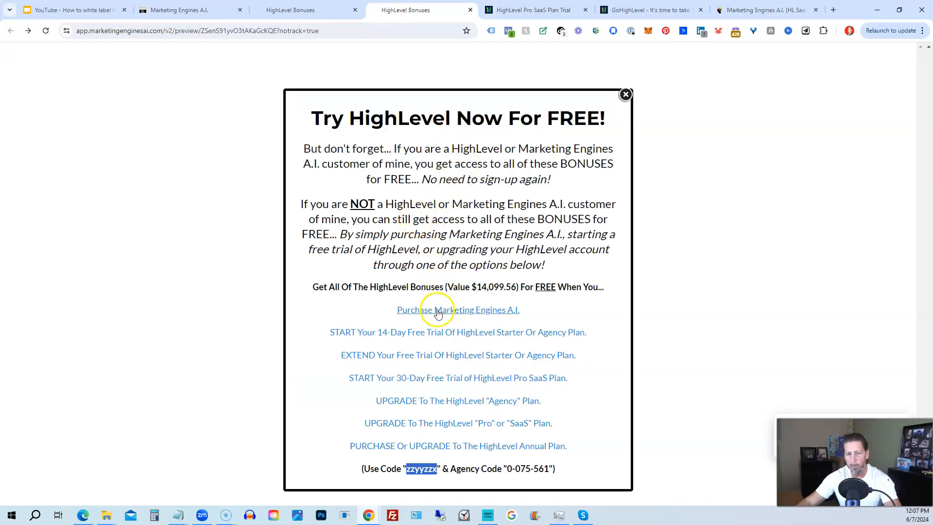
{"action": "mouse_move", "coordinate": [413, 453]}
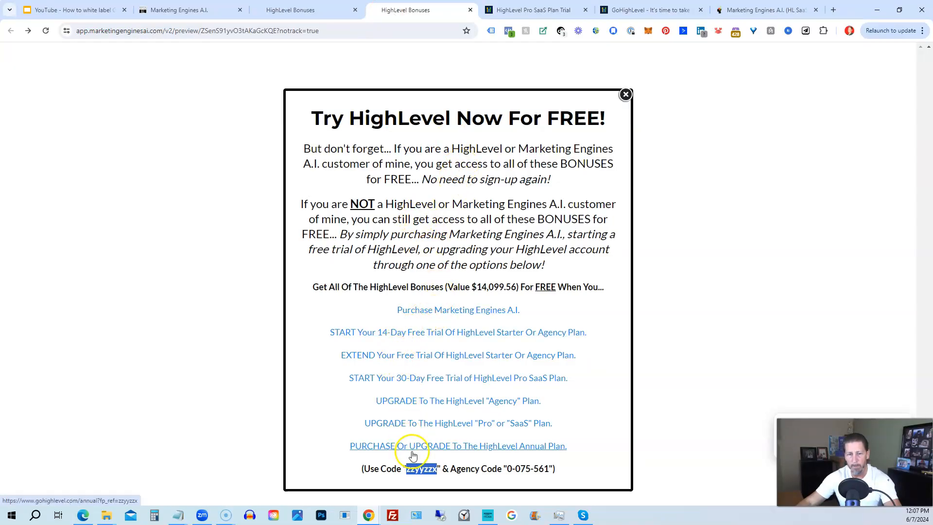
{"action": "mouse_move", "coordinate": [426, 272]}
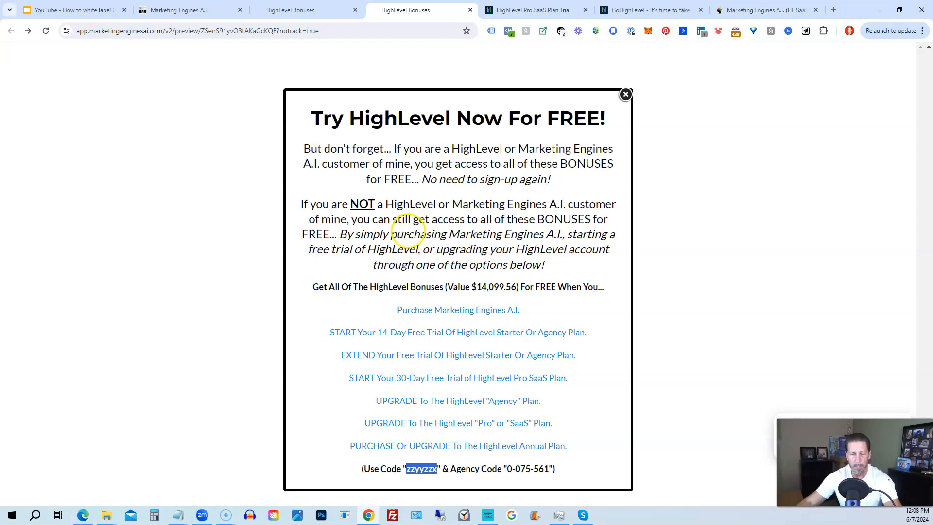
{"action": "mouse_move", "coordinate": [390, 235]}
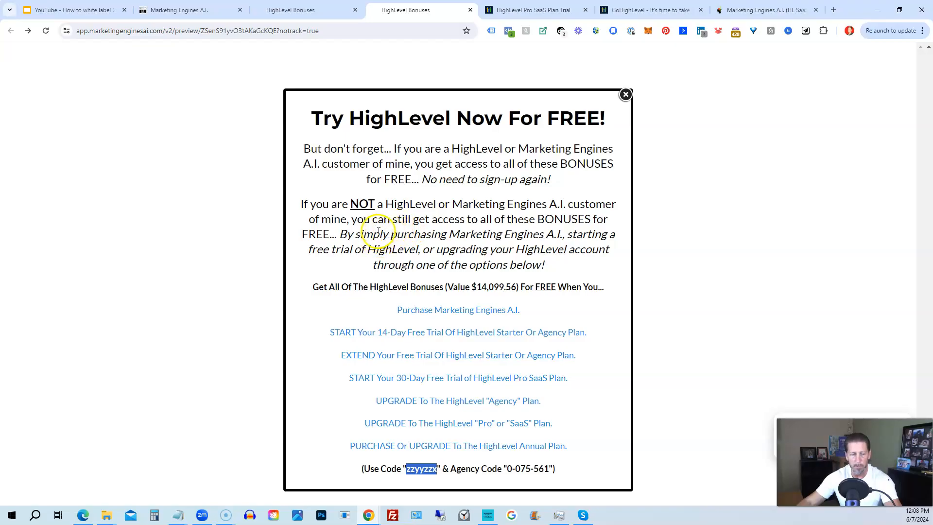
{"action": "mouse_move", "coordinate": [391, 220]}
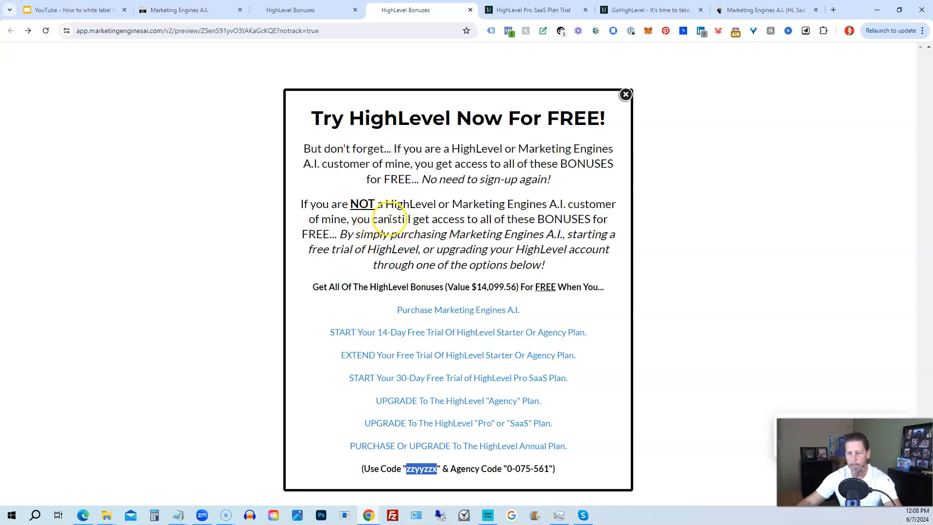